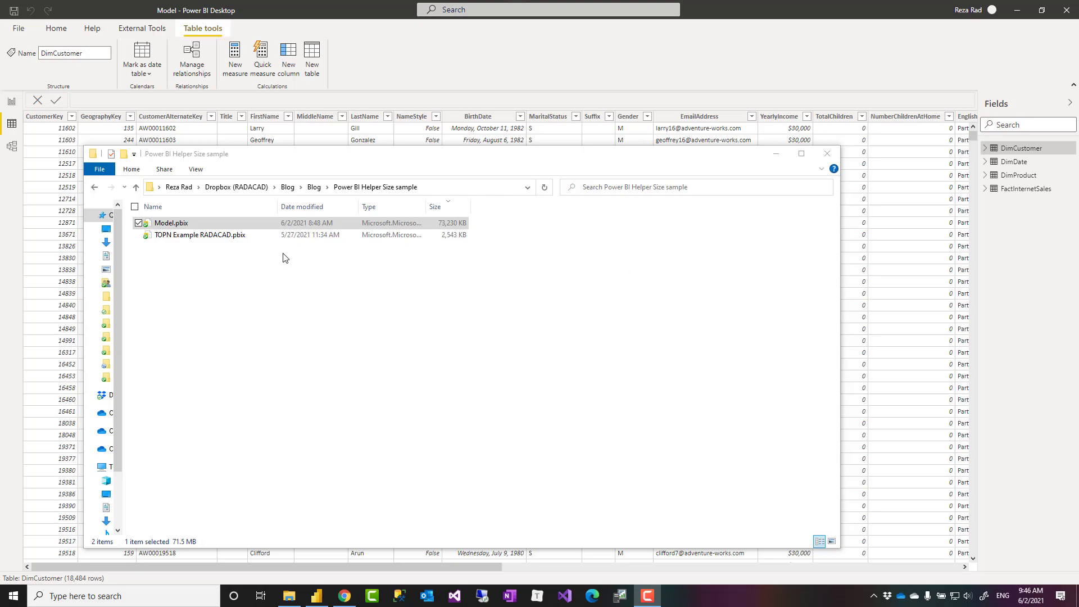
mouse_move(402, 343)
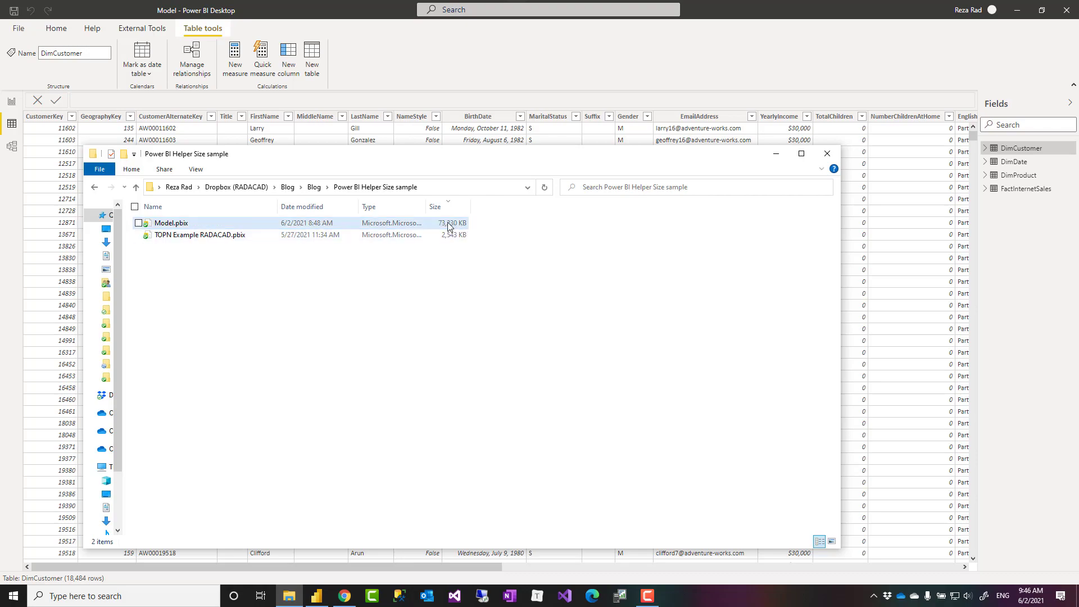
Step: Confirm in the sample folder that Model.pbix is 73,230 KB, then clear the selection
left_click(170, 223)
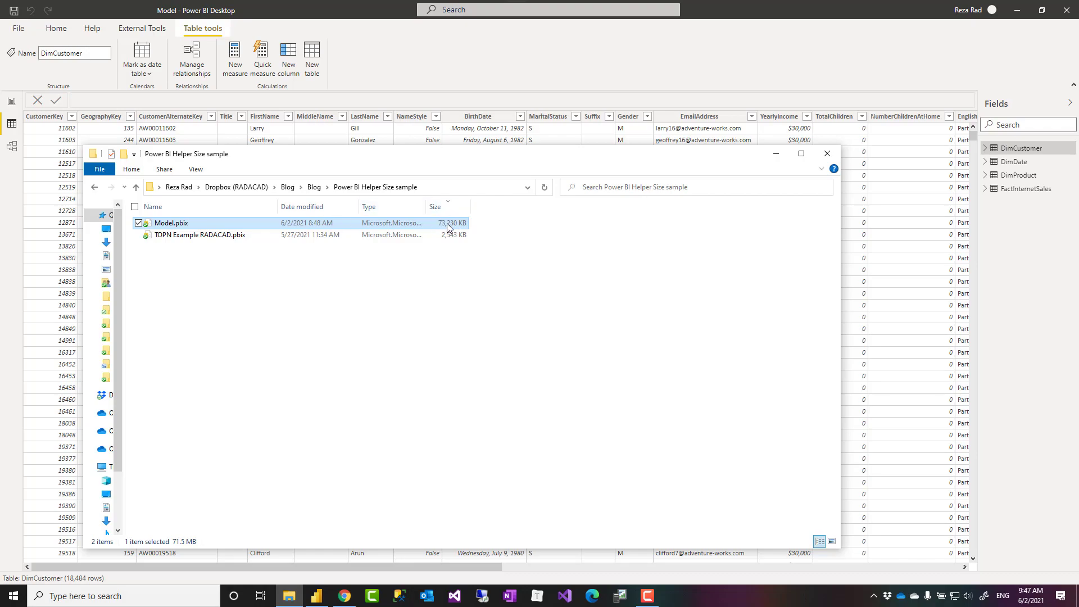
left_click(527, 257)
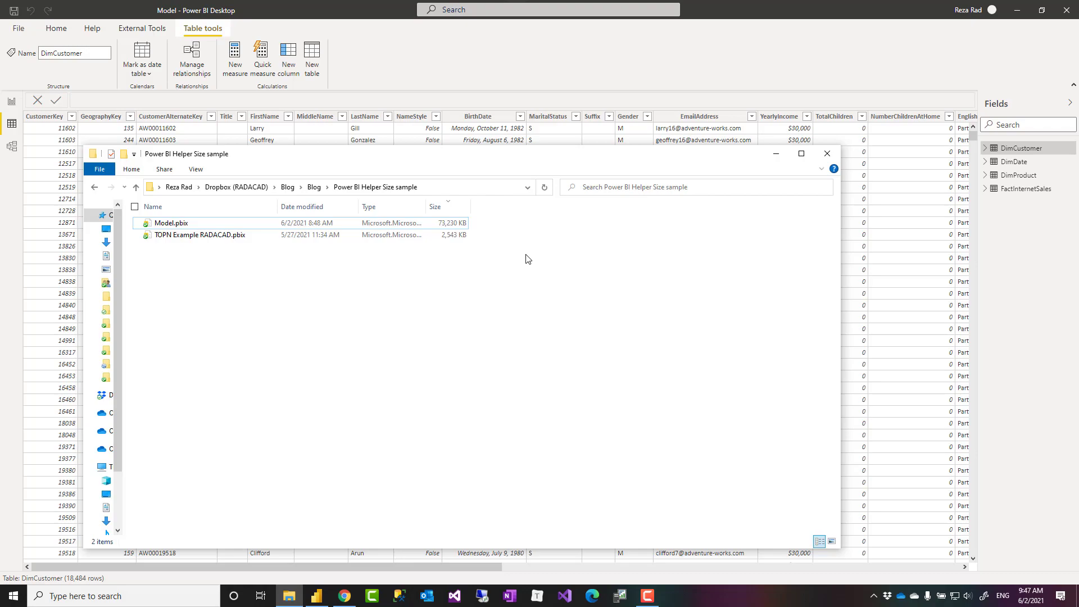
mouse_move(527, 255)
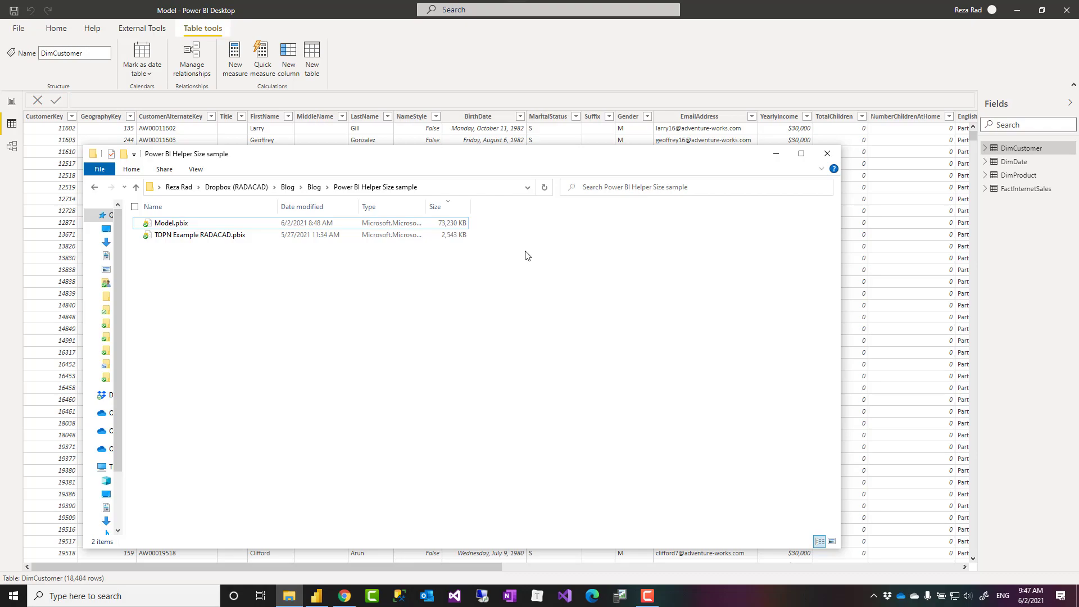
mouse_move(525, 253)
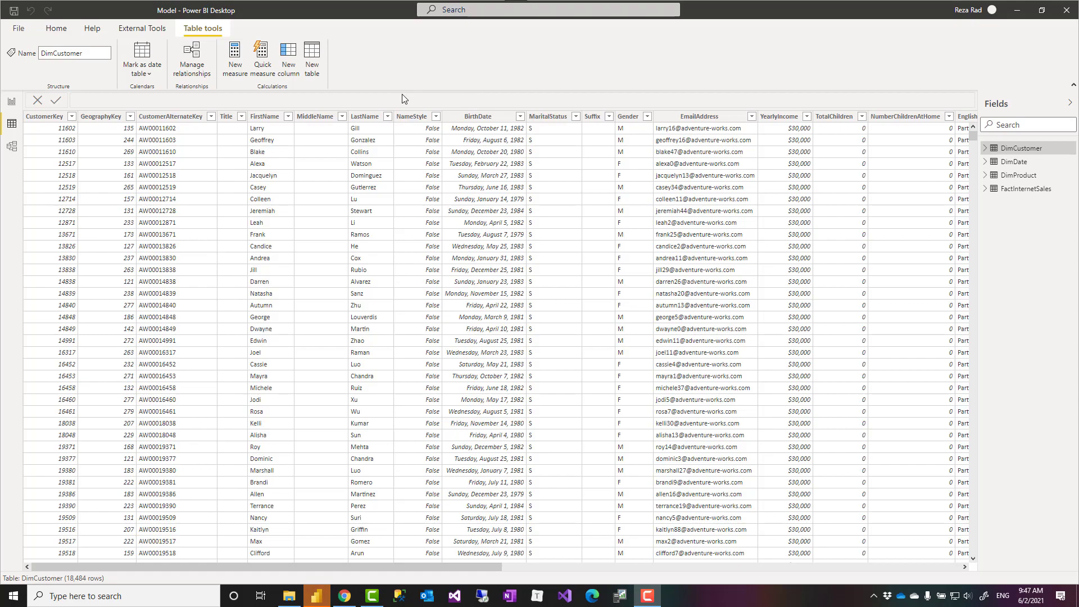
mouse_move(394, 74)
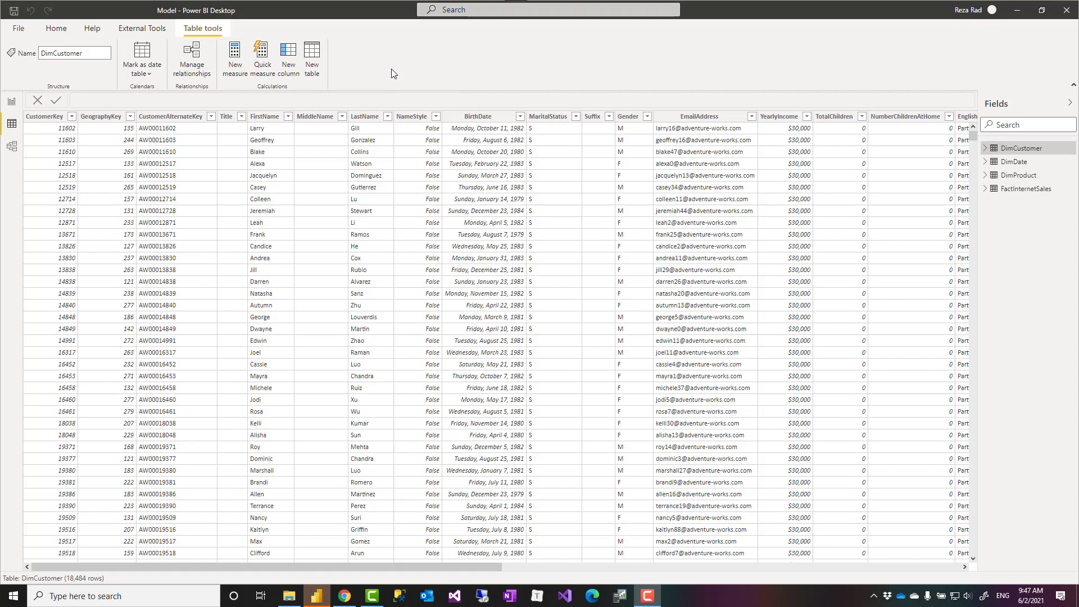
mouse_move(390, 72)
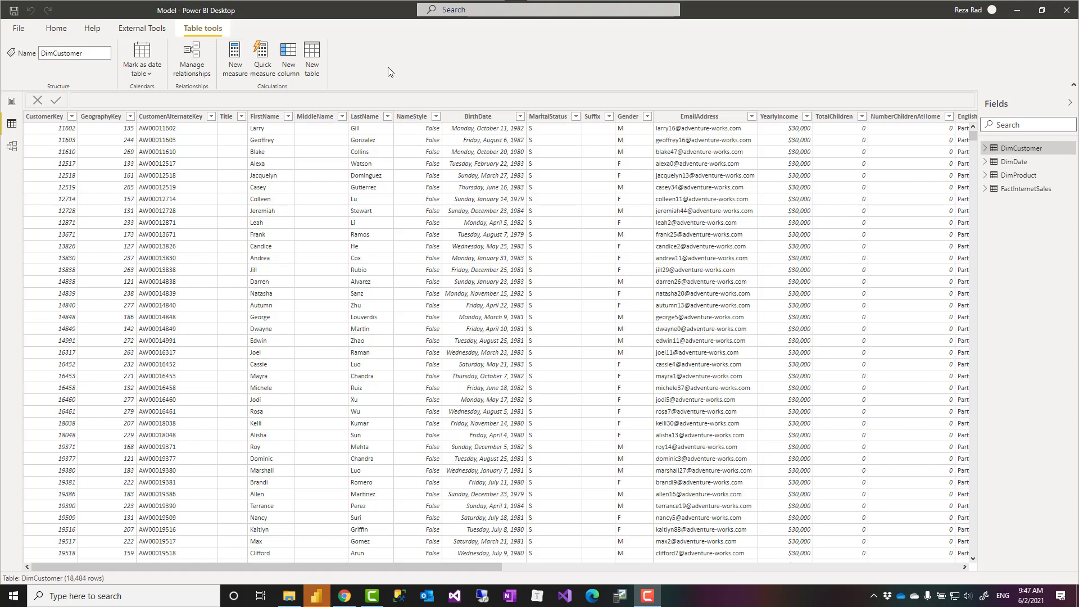
mouse_move(407, 365)
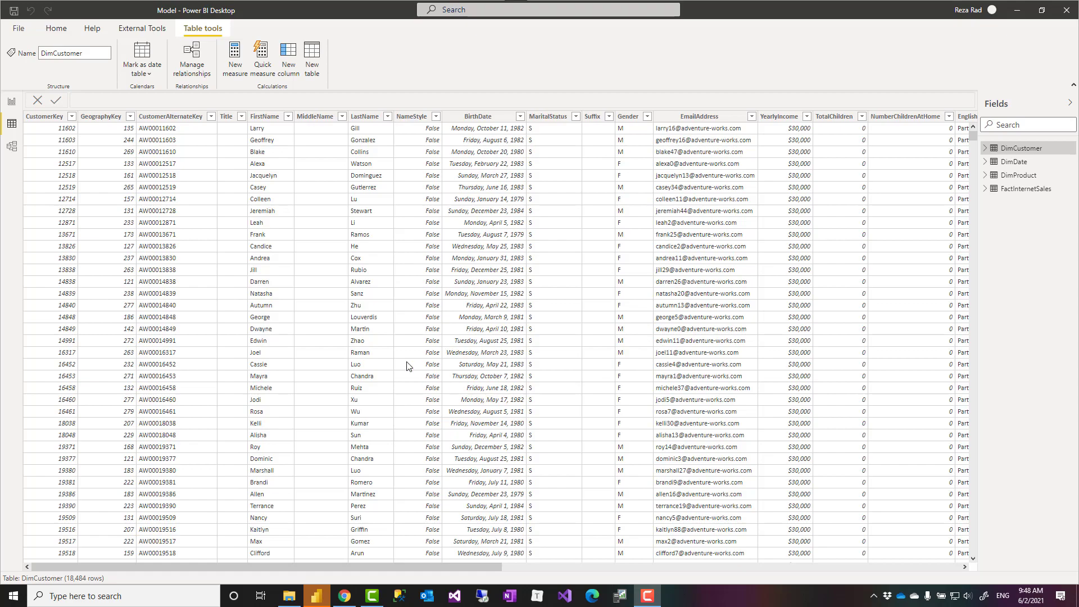
mouse_move(408, 375)
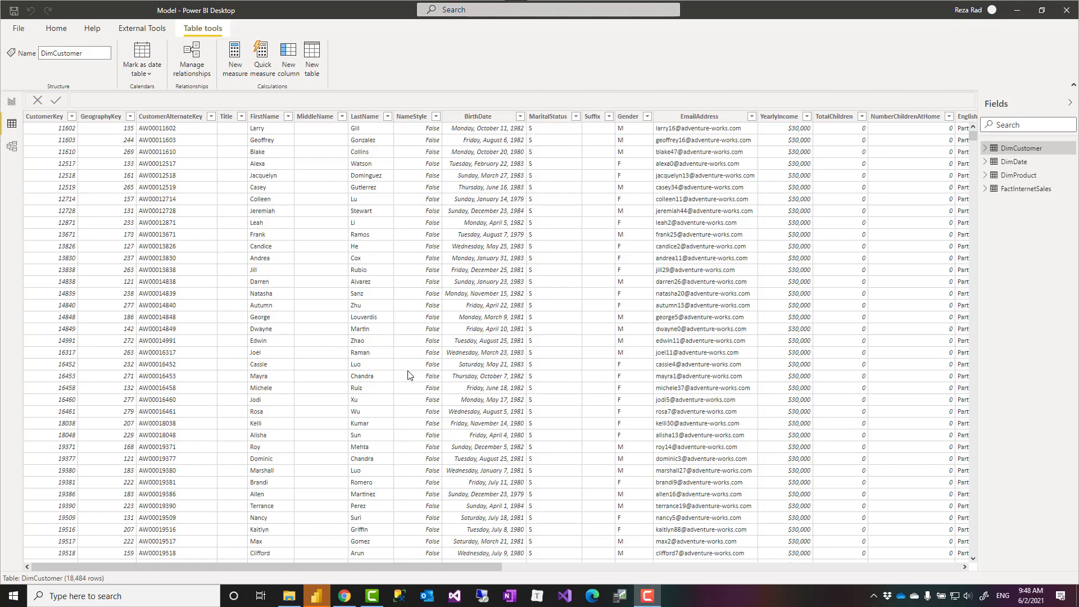
mouse_move(383, 67)
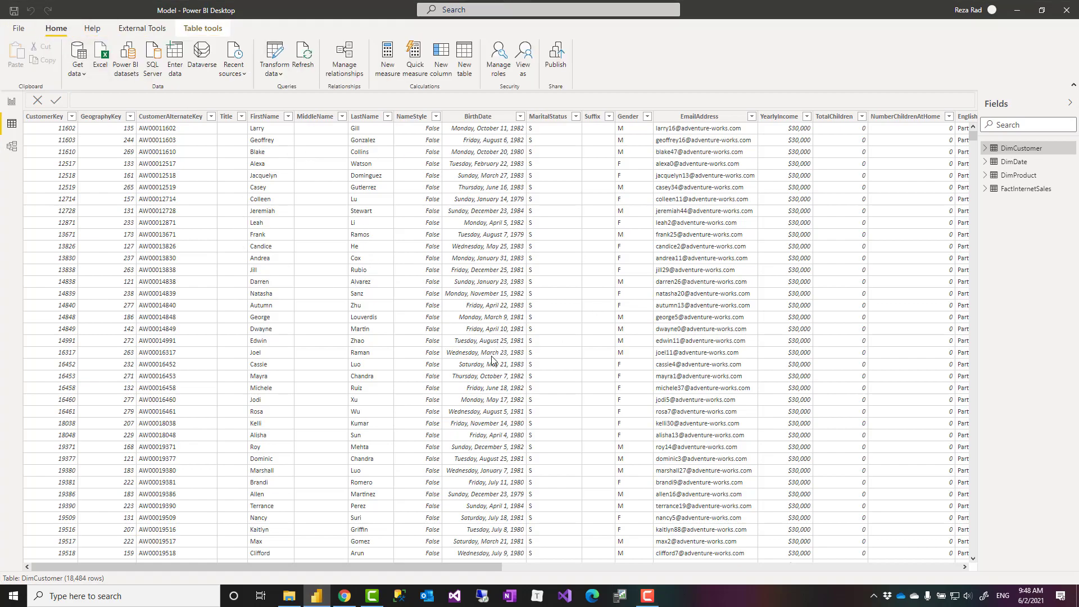
mouse_move(88, 275)
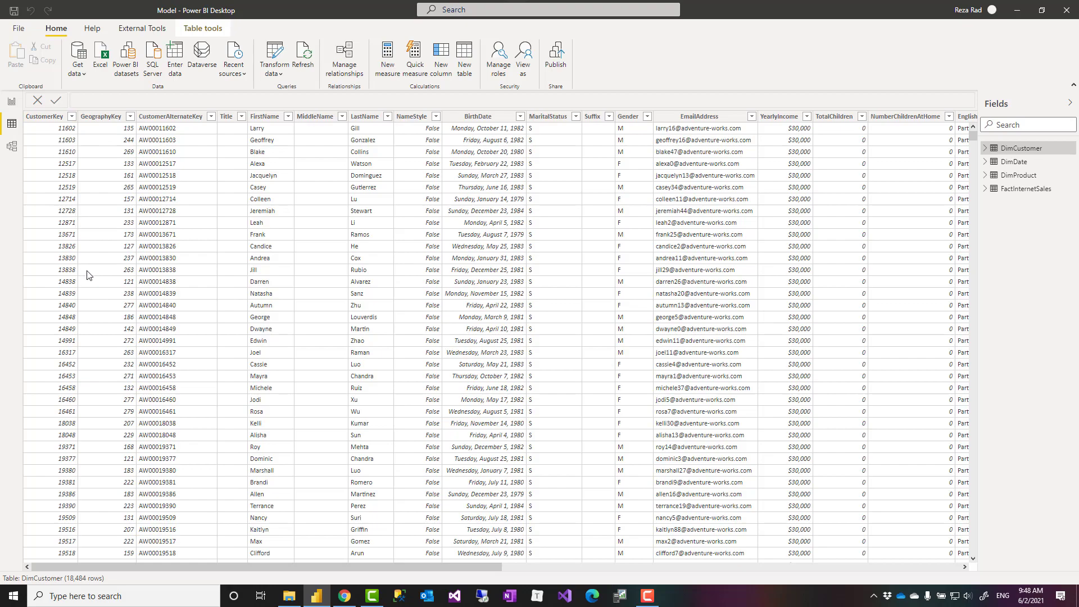
mouse_move(294, 227)
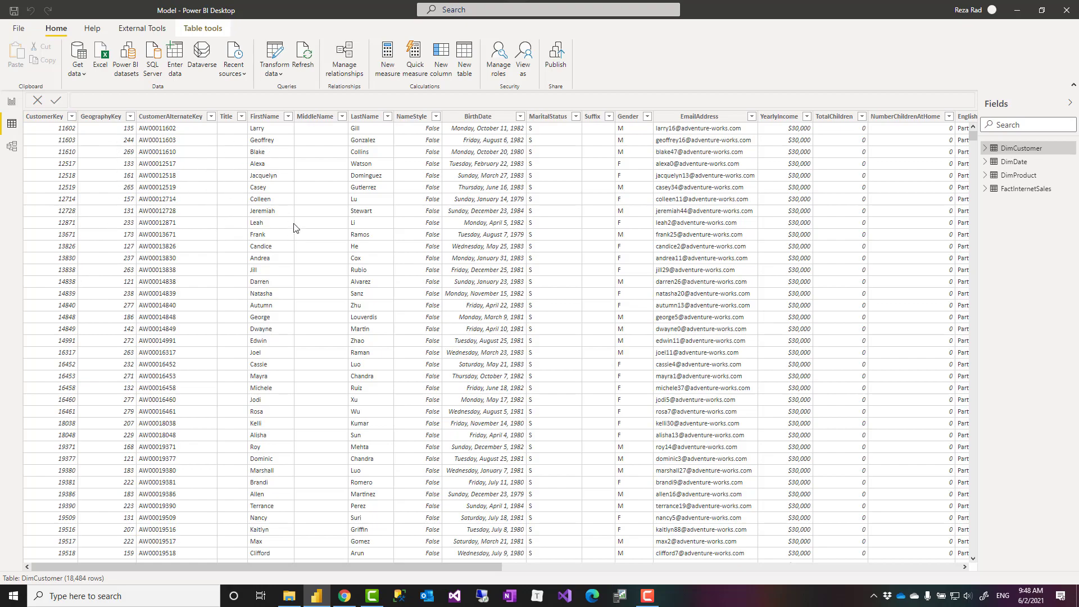
mouse_move(523, 316)
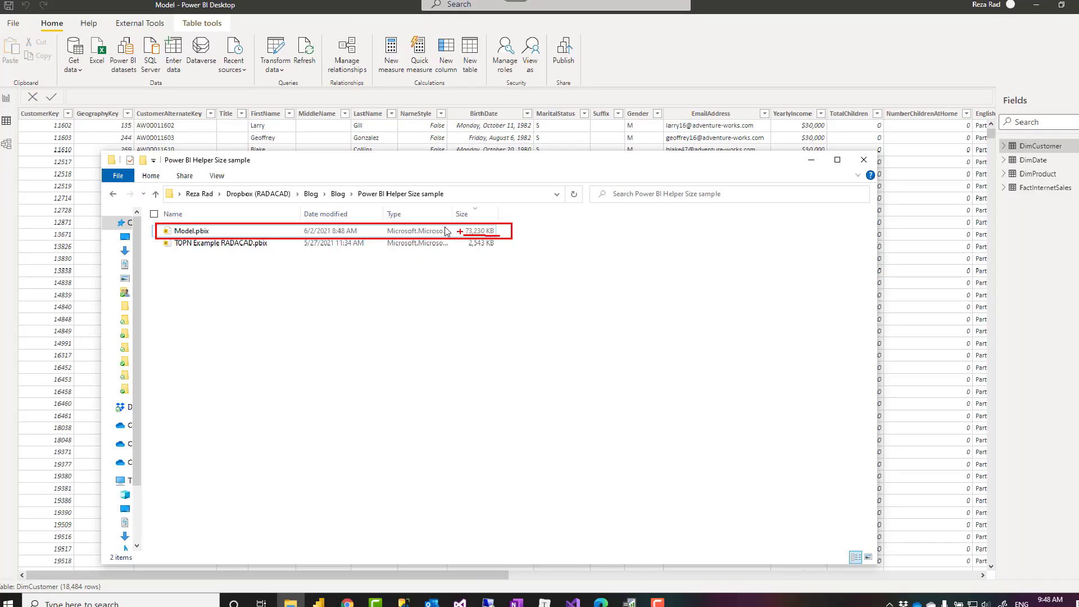
left_click(862, 159)
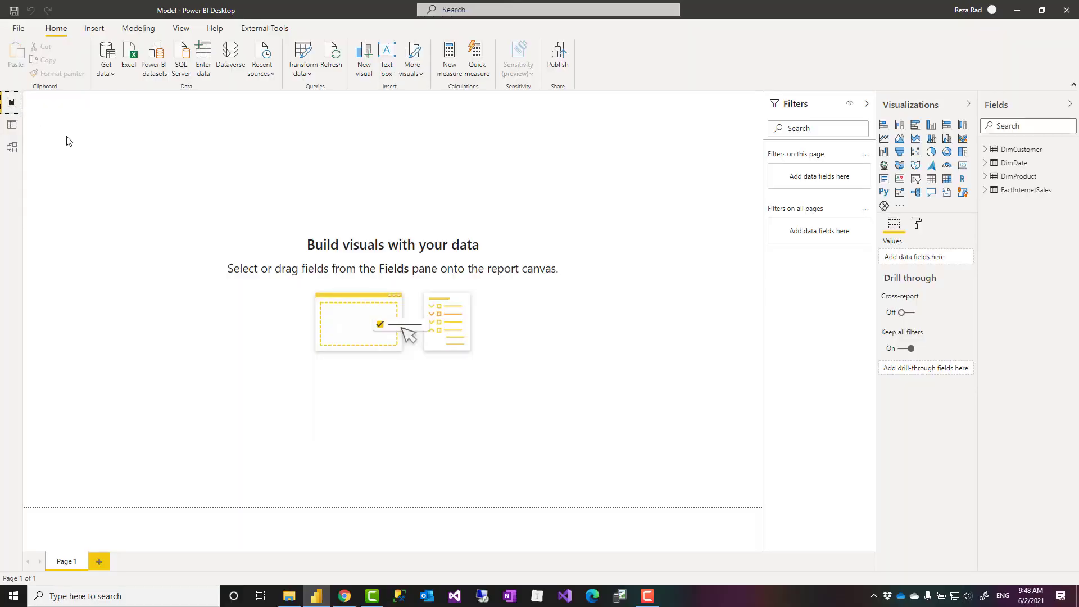
left_click(11, 125)
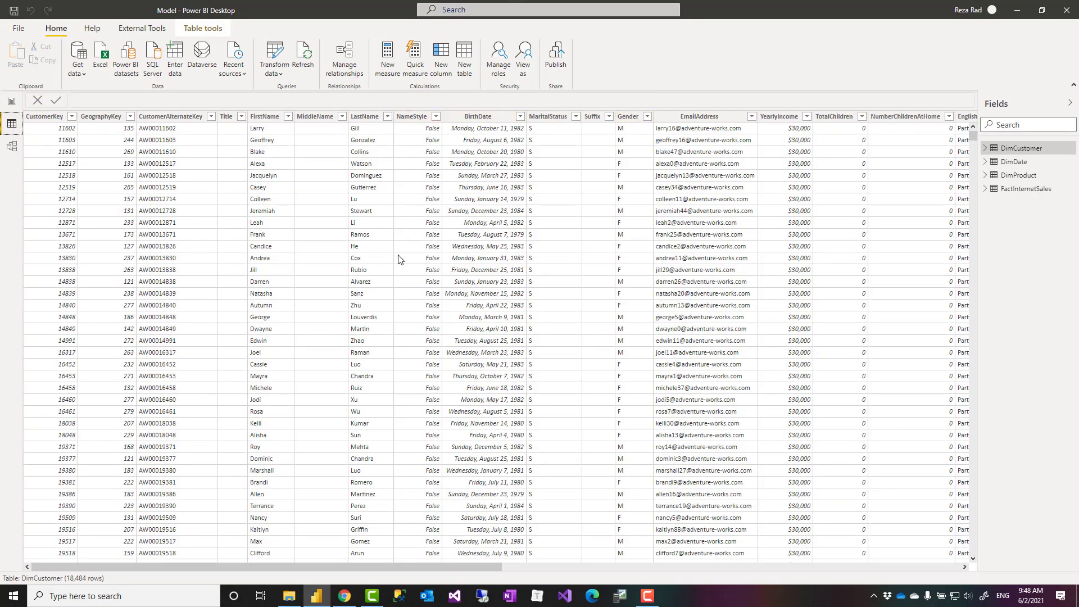
mouse_move(610, 74)
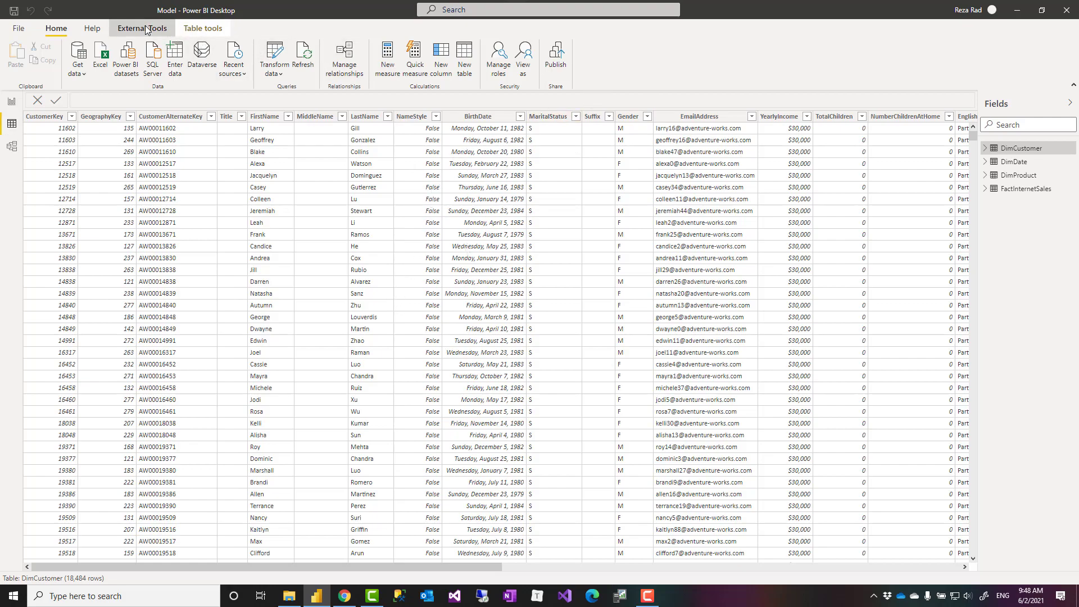
Step: Start Power BI Helper from External Tools for the open Model file
left_click(142, 29)
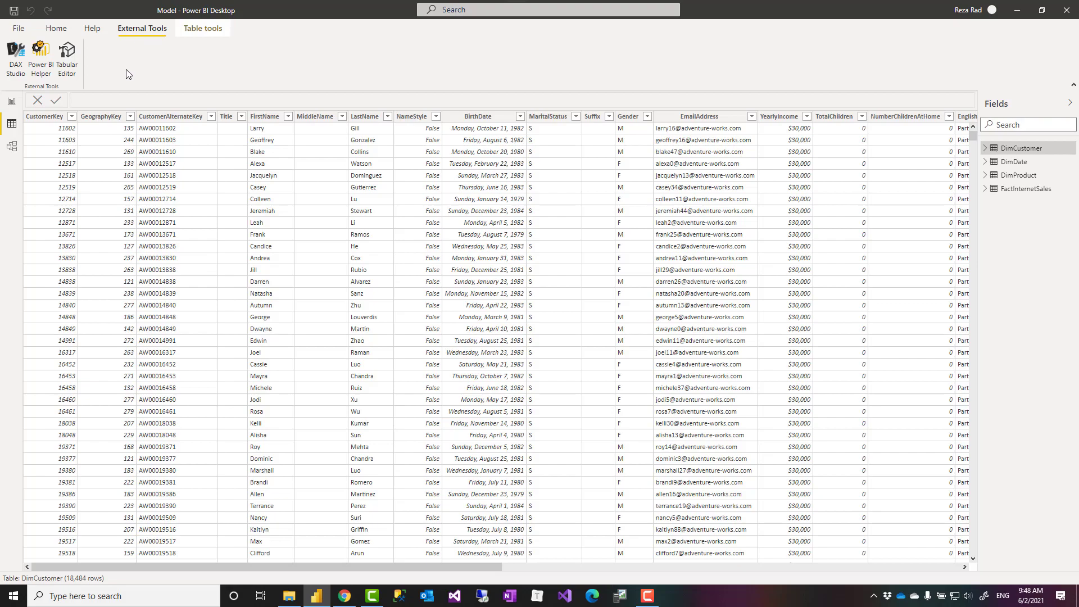
mouse_move(131, 58)
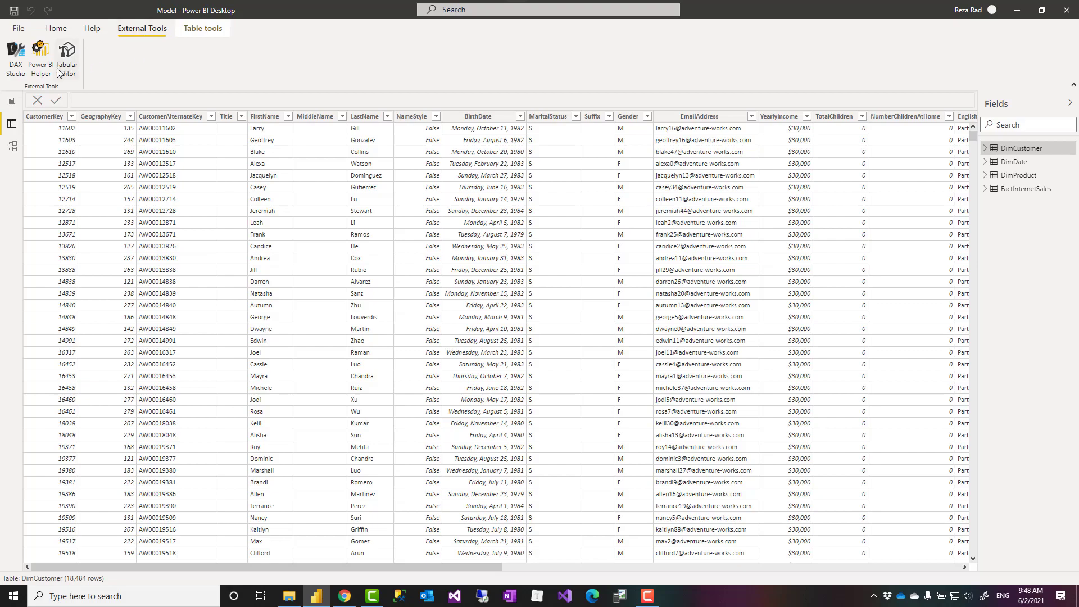
mouse_move(100, 64)
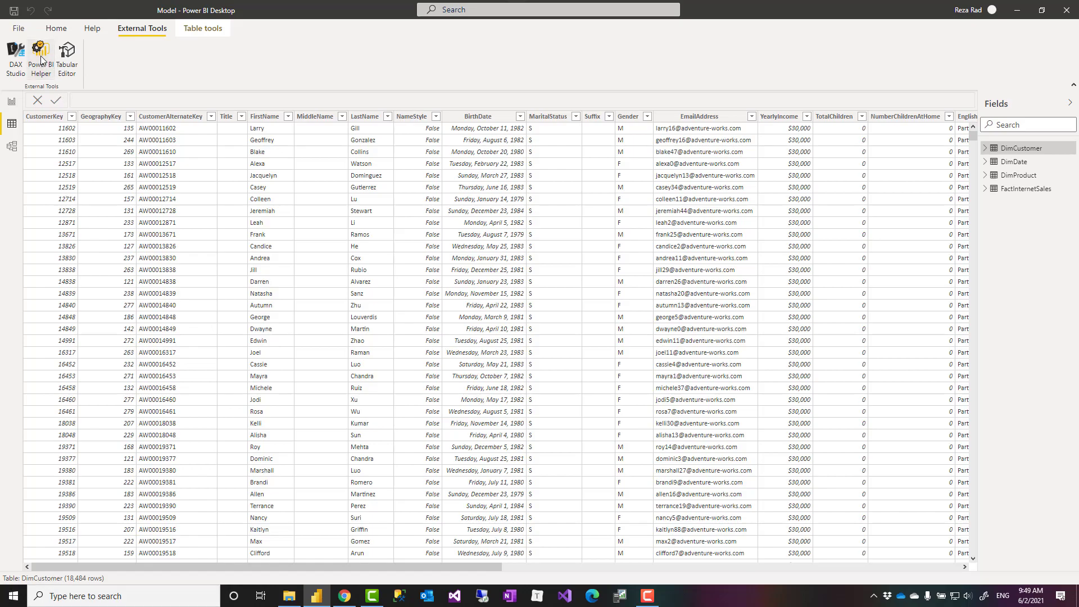
left_click(40, 56)
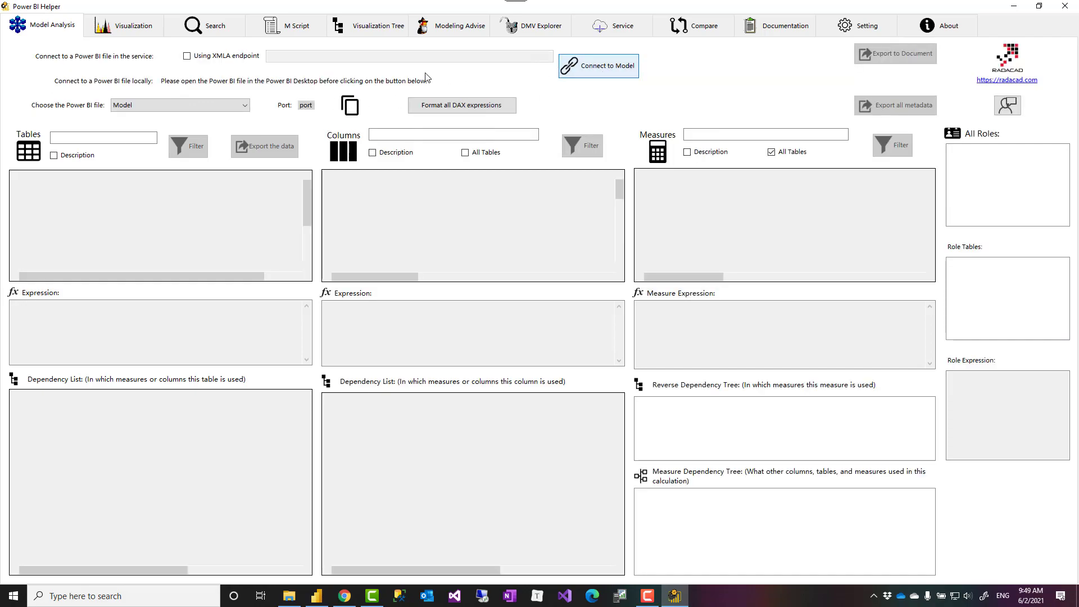
Step: Connect Power BI Helper to the local Model file on port 2625
left_click(598, 65)
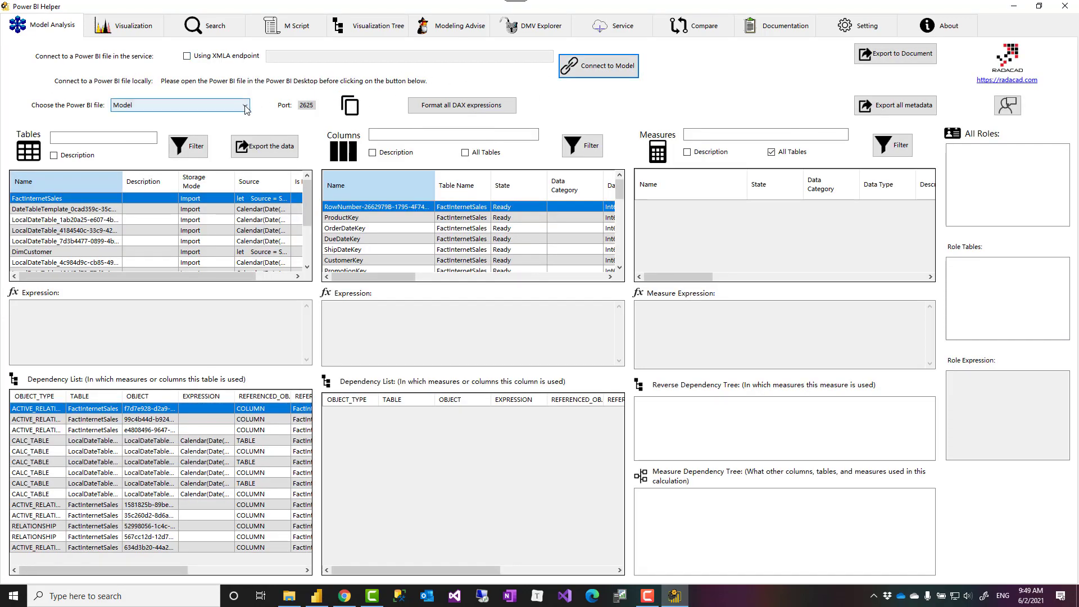
left_click(244, 105)
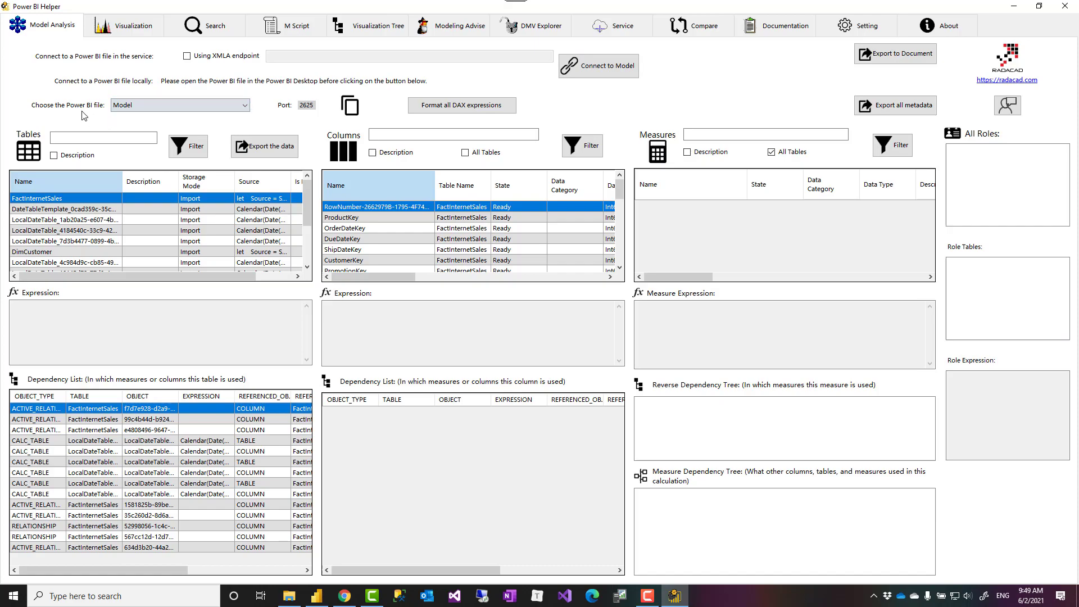
left_click(178, 104)
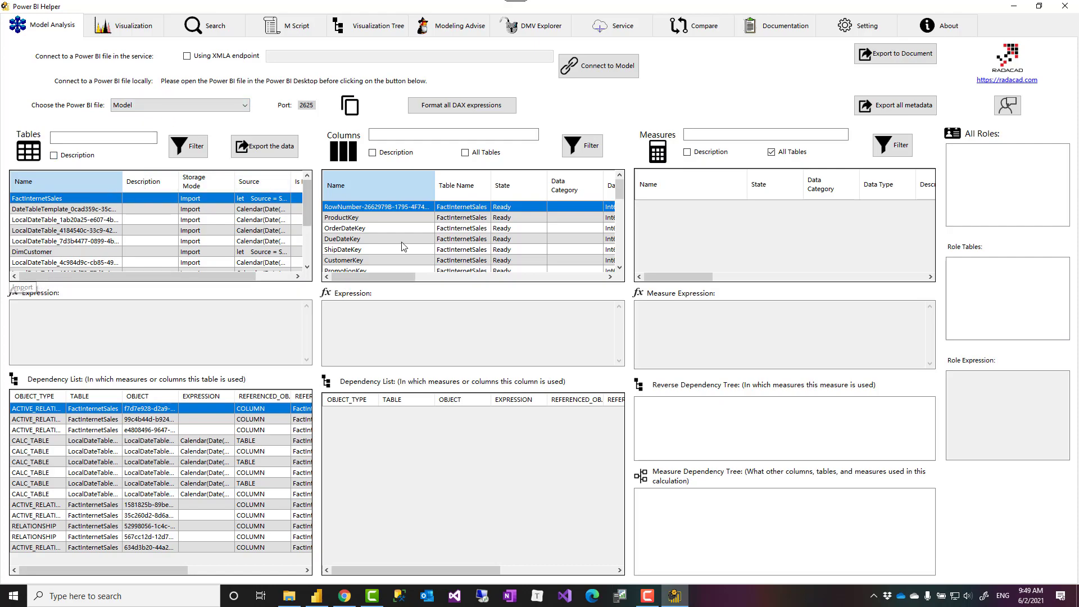
mouse_move(598, 179)
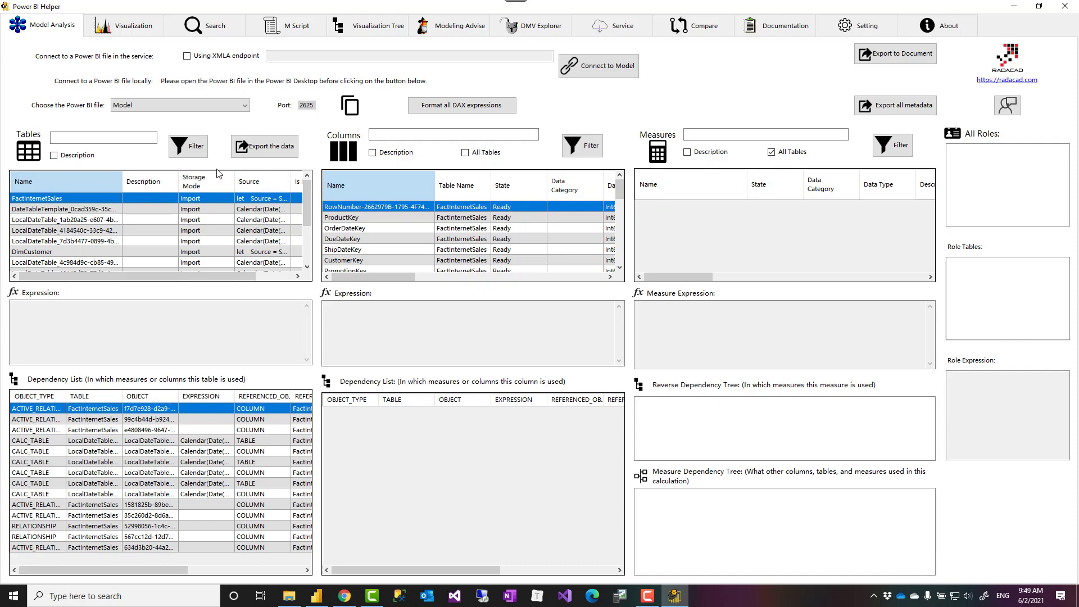
mouse_move(420, 168)
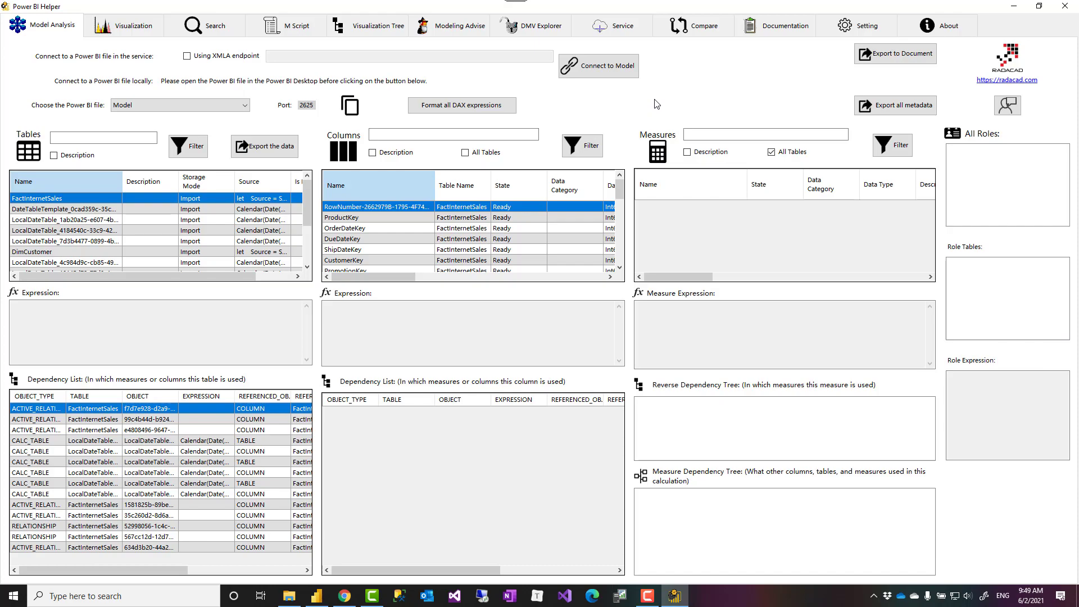
mouse_move(595, 83)
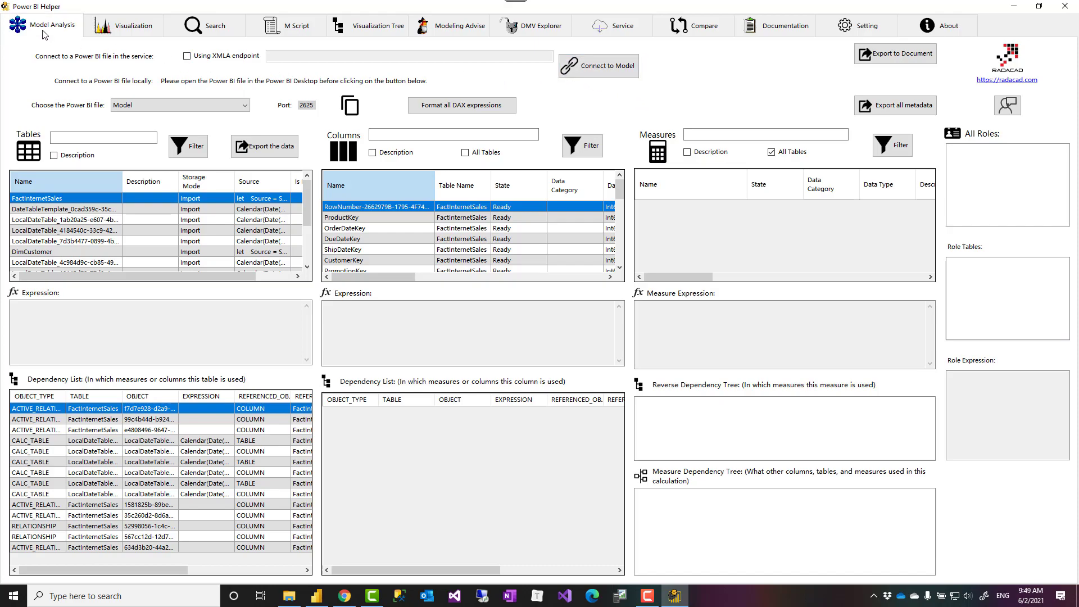
mouse_move(263, 181)
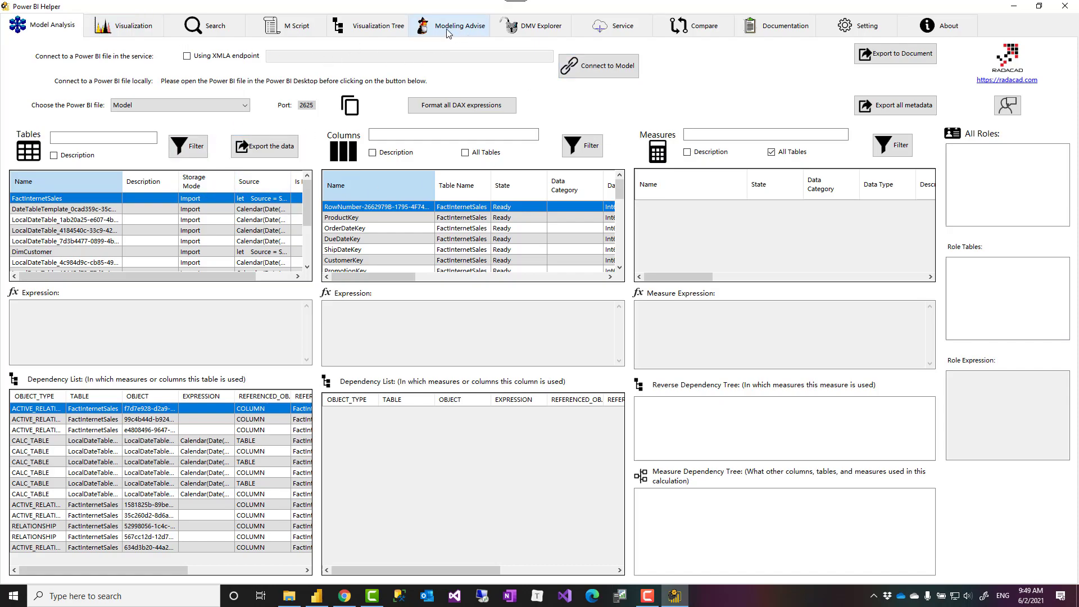
Step: Show Modeling Advise column dictionary sizes, led by SalesOrderNumber at 52.96 MB
left_click(460, 25)
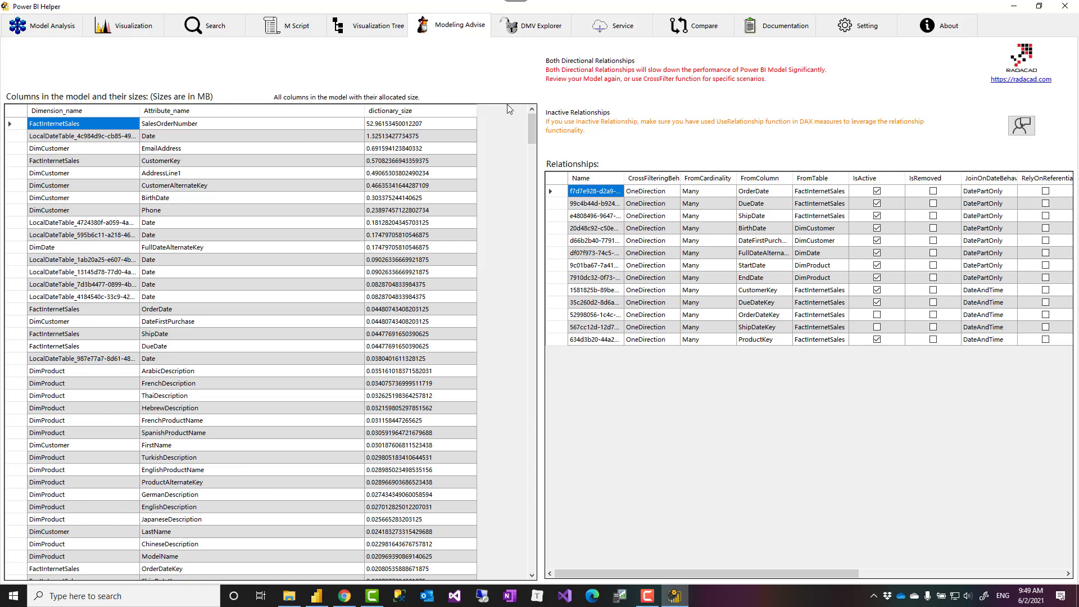
mouse_move(12, 105)
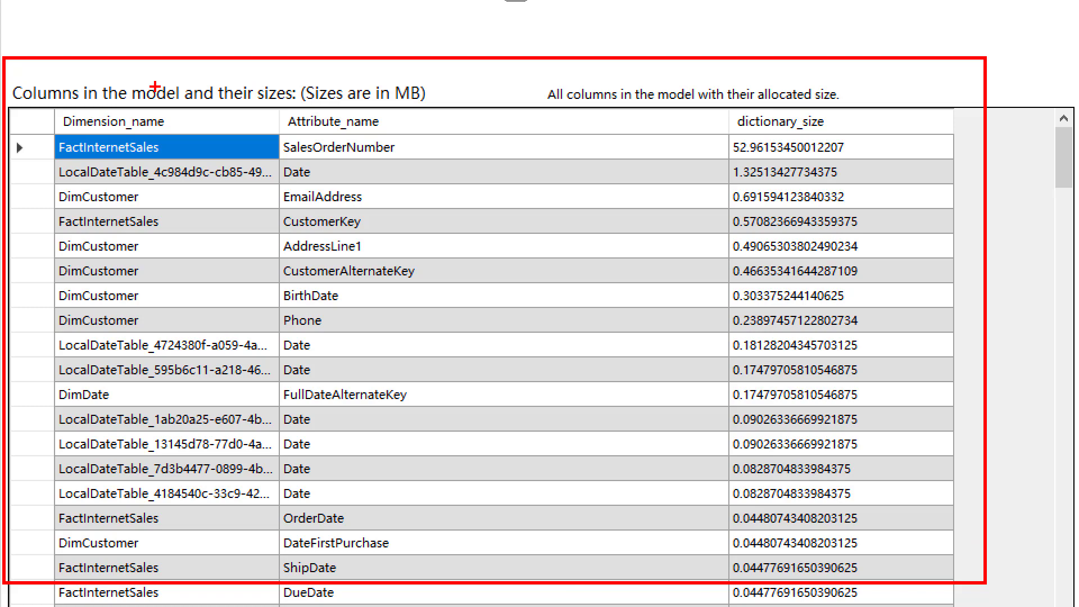
mouse_move(417, 110)
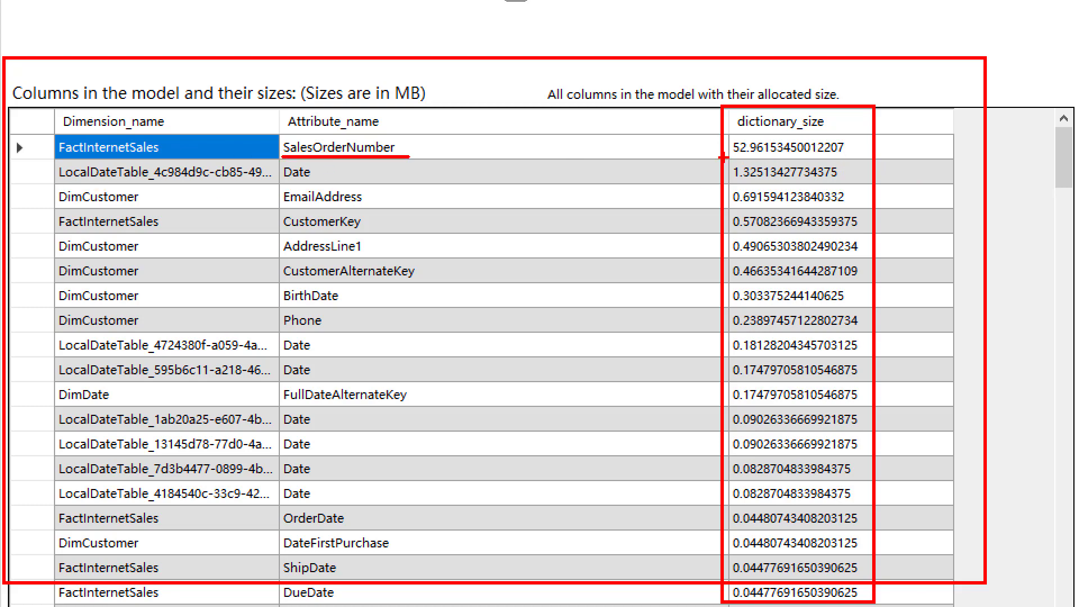
mouse_move(732, 196)
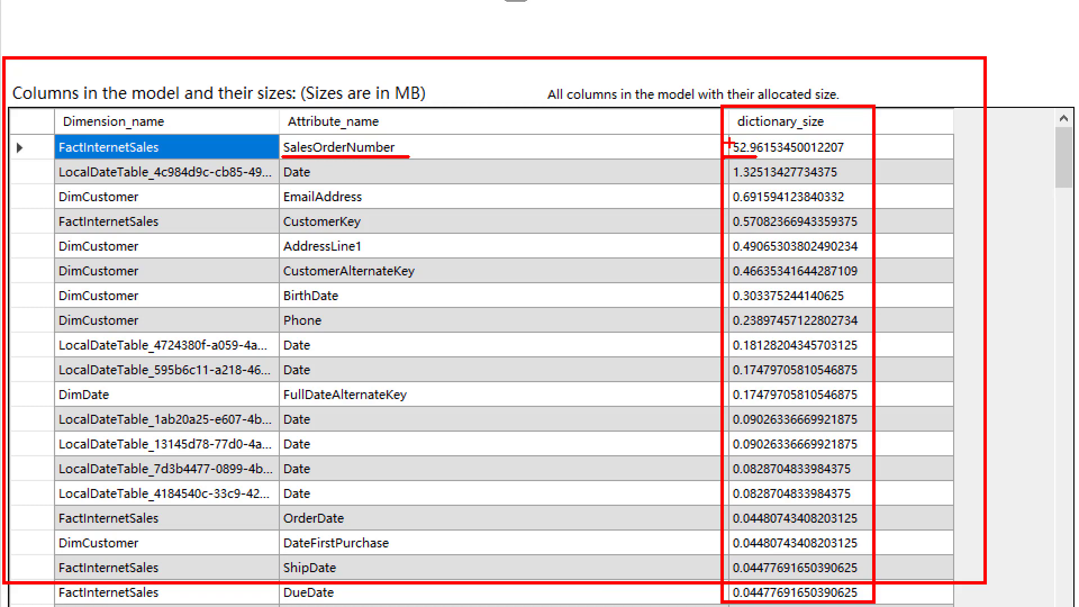
mouse_move(772, 168)
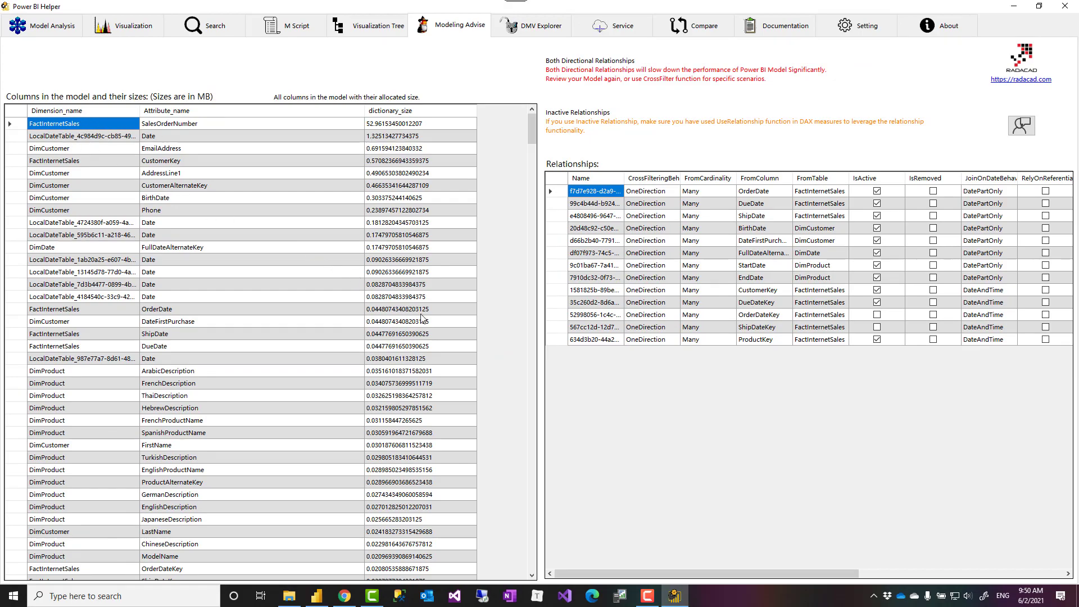
mouse_move(329, 160)
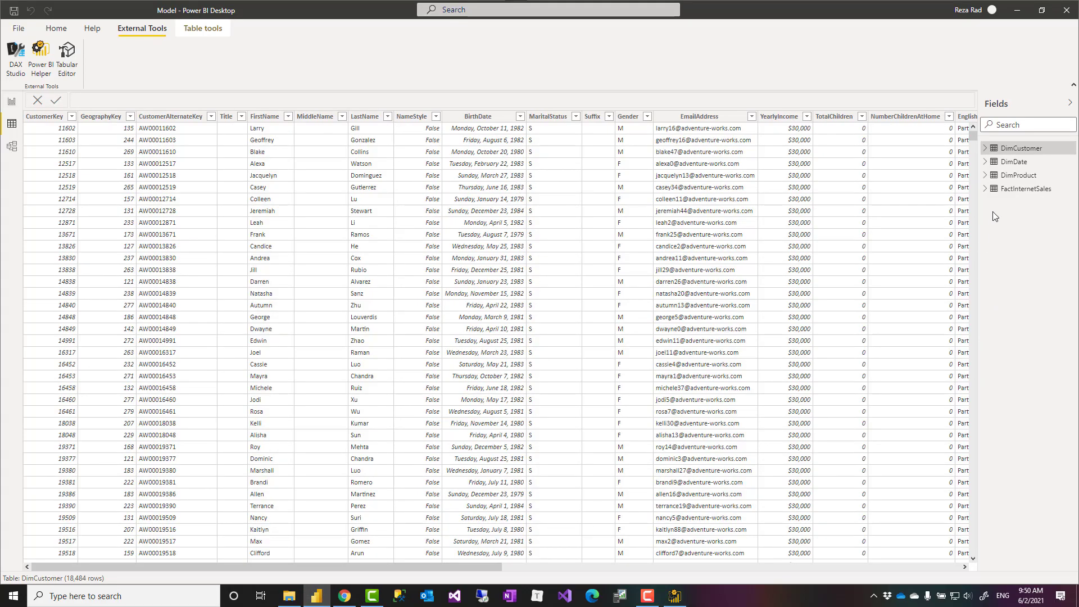
Step: Delete the SalesOrderNumber column from FactInternetSales in Data view, confirming the deletion
left_click(1025, 189)
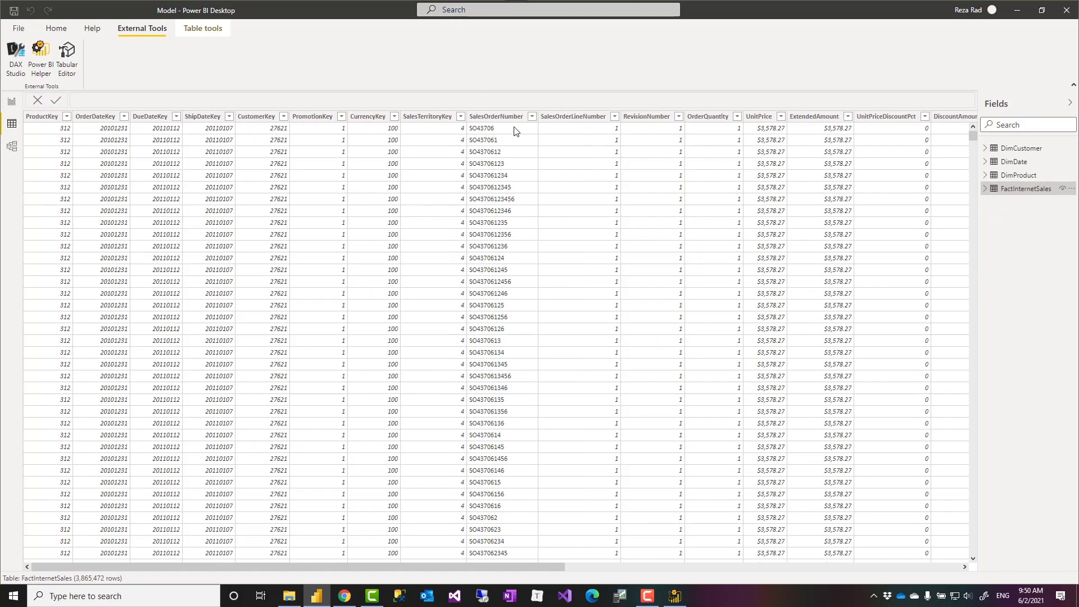
right_click(495, 115)
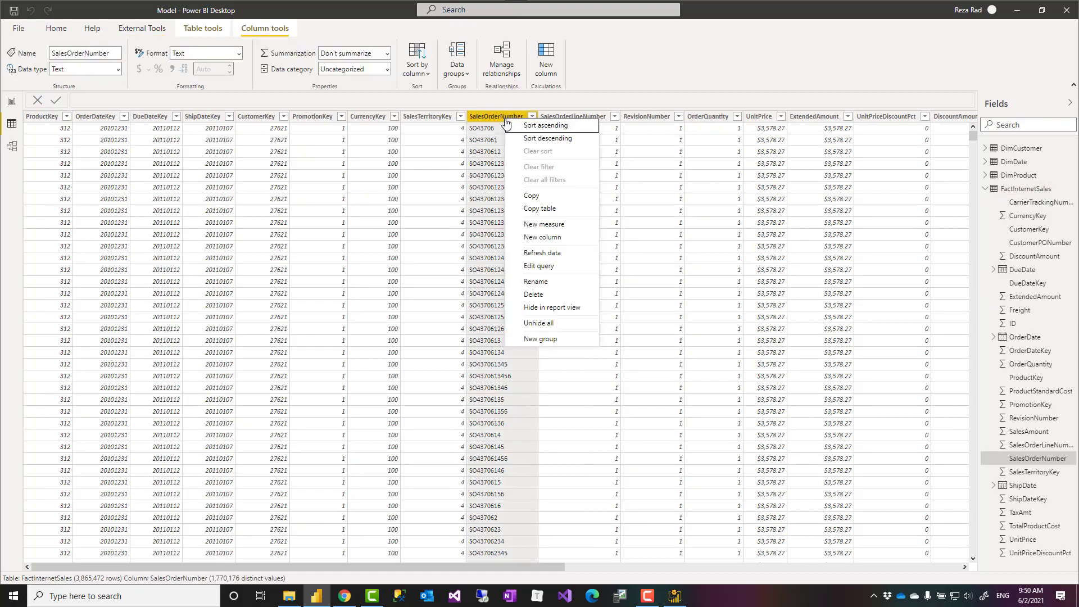
mouse_move(538, 299)
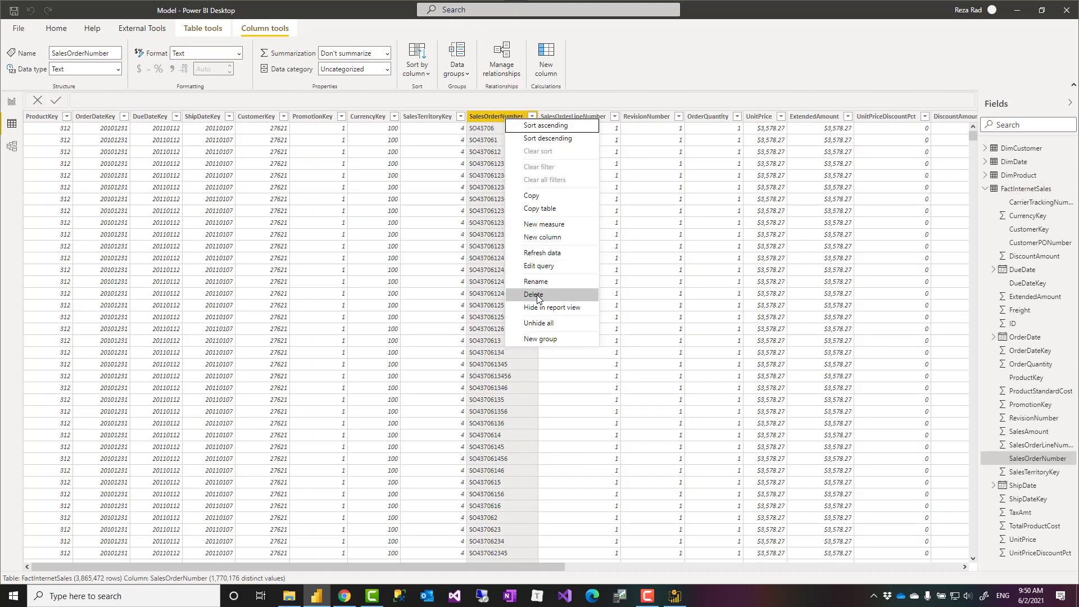
left_click(533, 295)
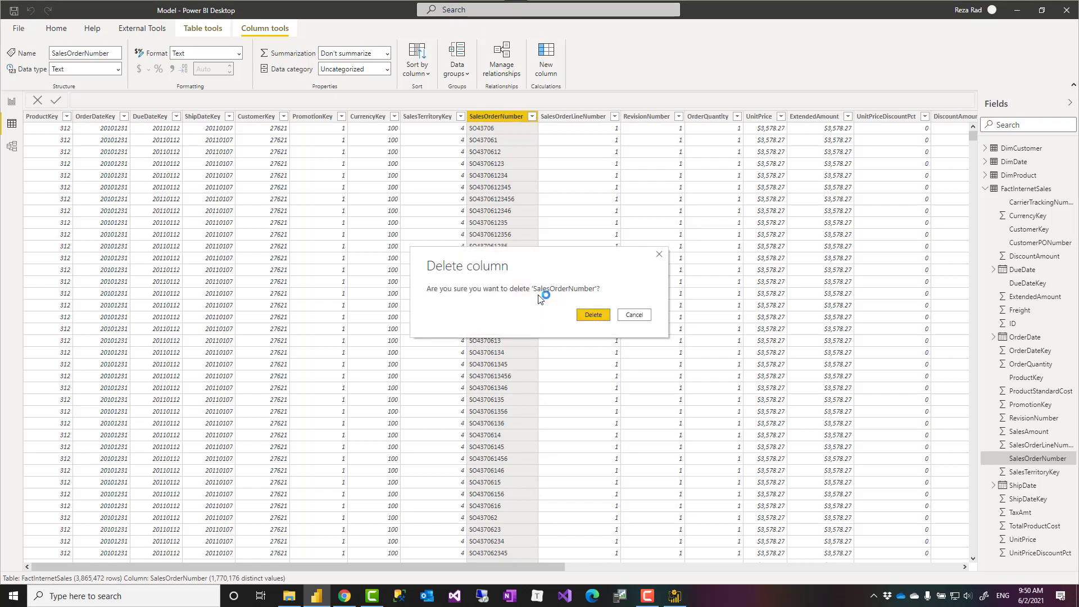
left_click(592, 314)
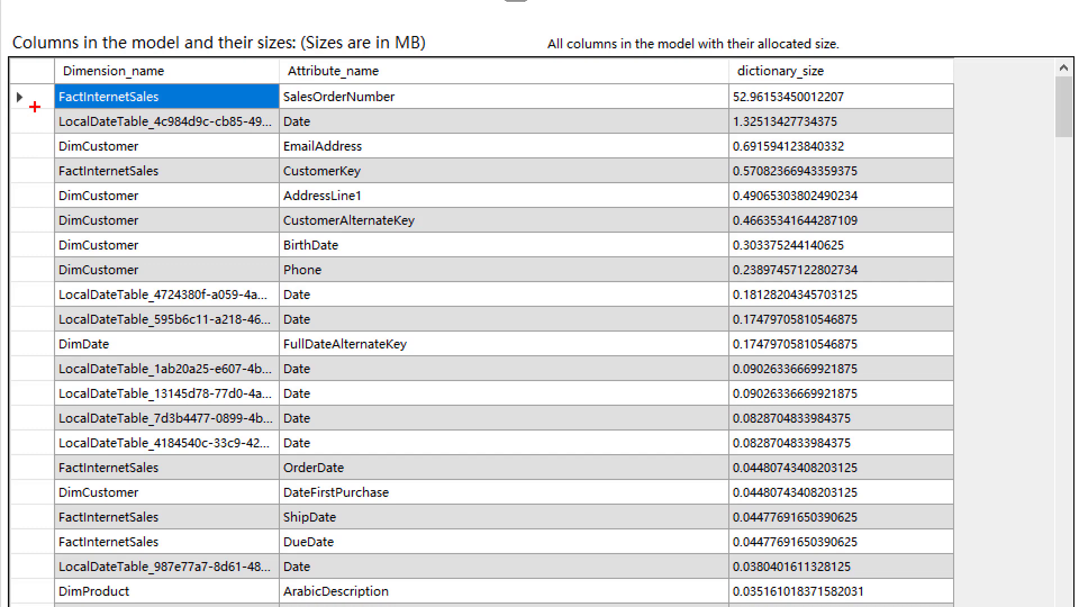
left_click(165, 121)
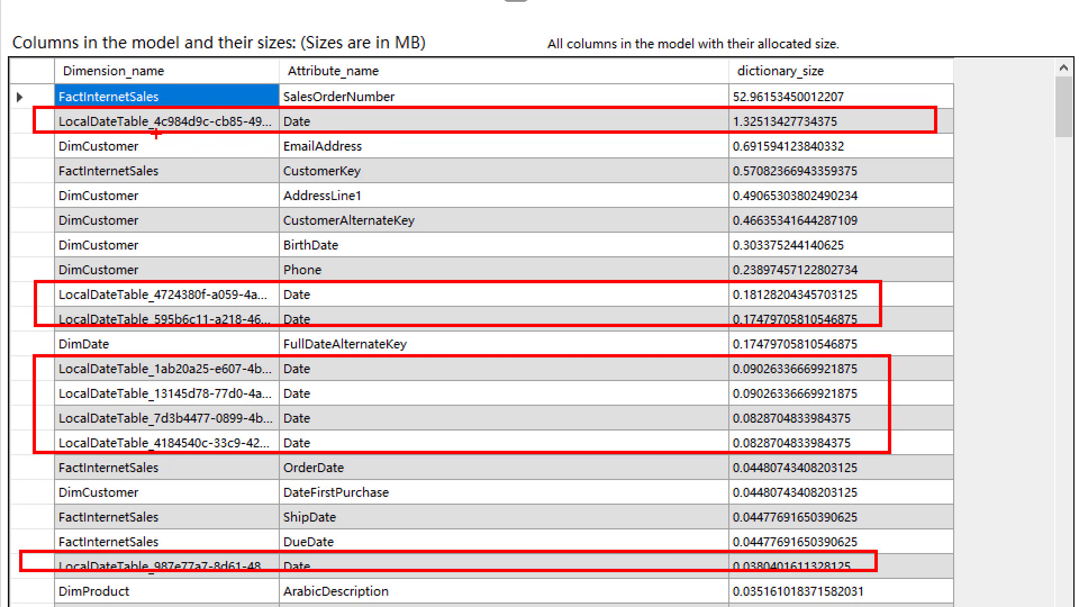
mouse_move(142, 338)
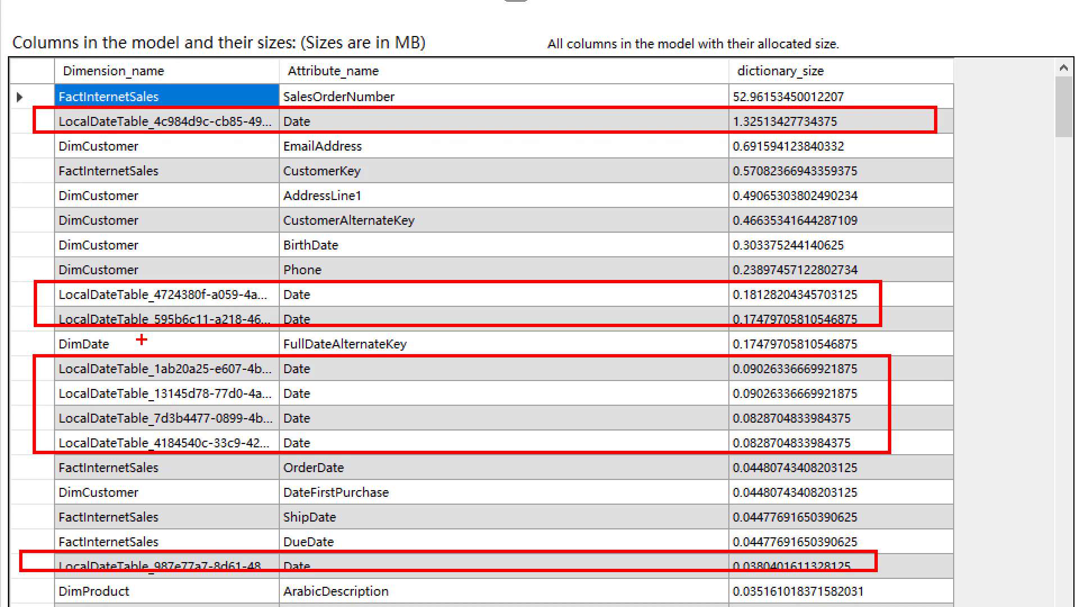
mouse_move(258, 223)
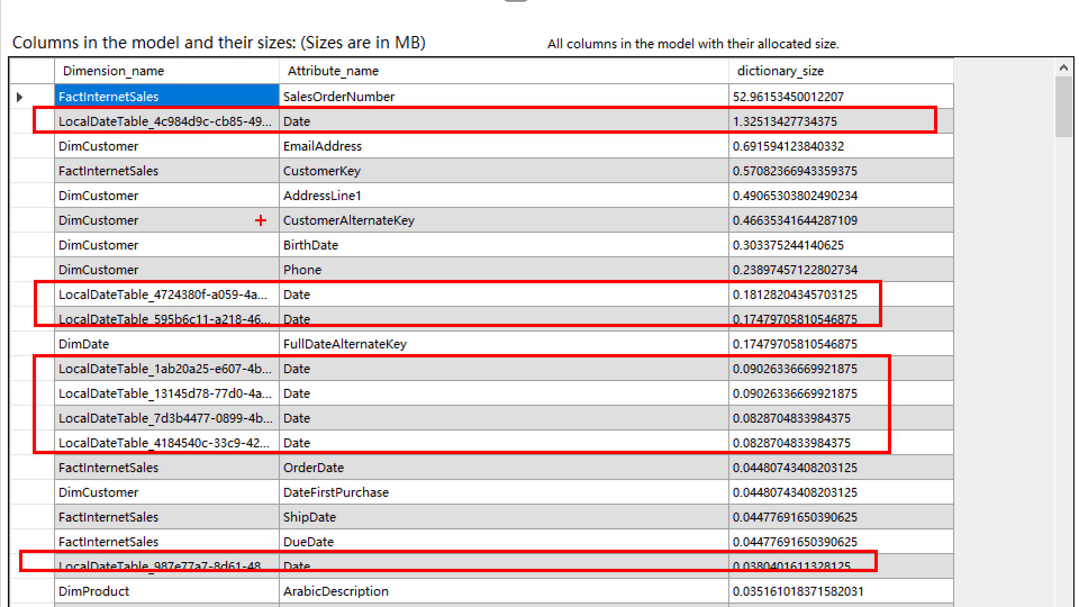
mouse_move(420, 349)
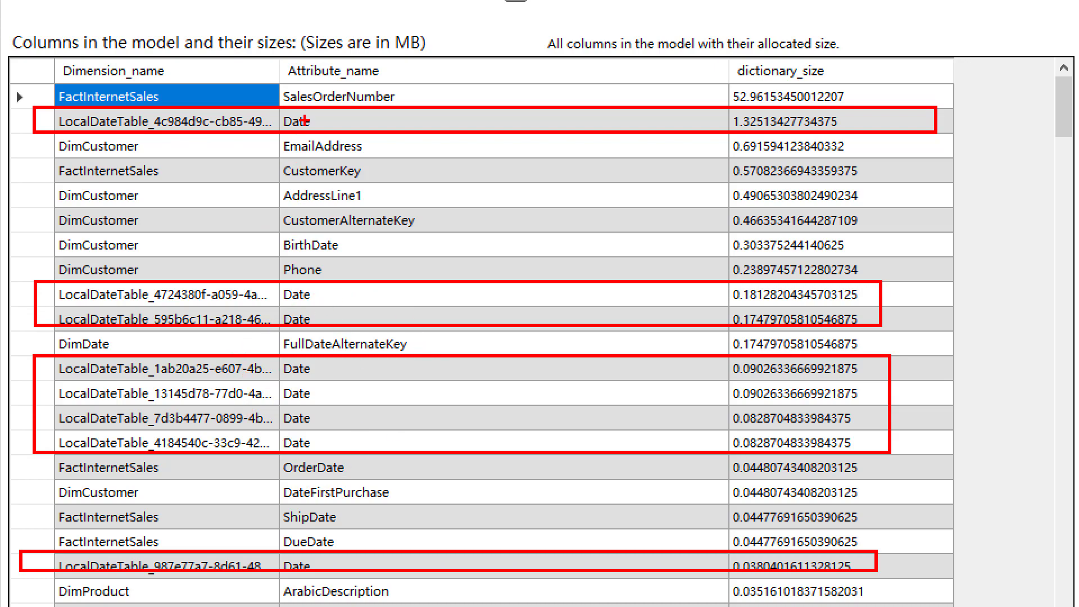
mouse_move(371, 275)
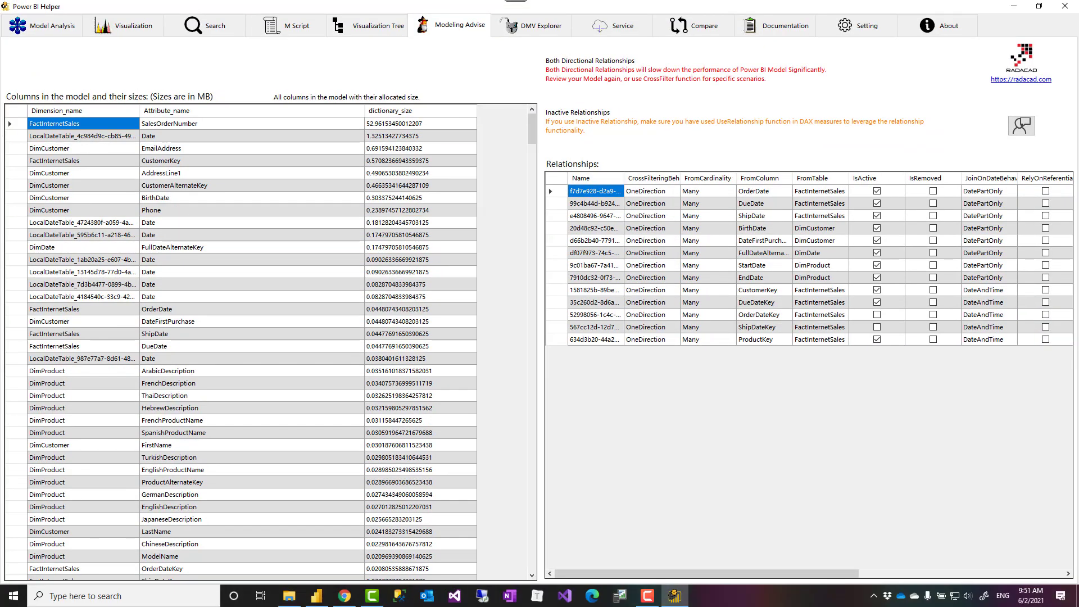
mouse_move(255, 102)
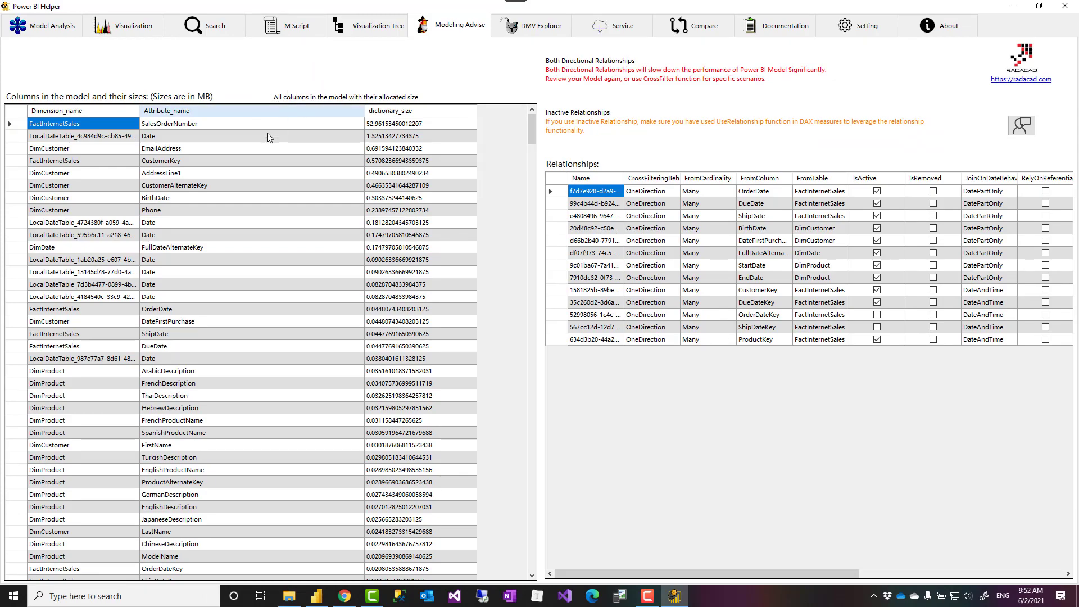
Step: Back in Power BI Desktop, turn off Auto date/time in the current file's Data Load options
left_click(317, 596)
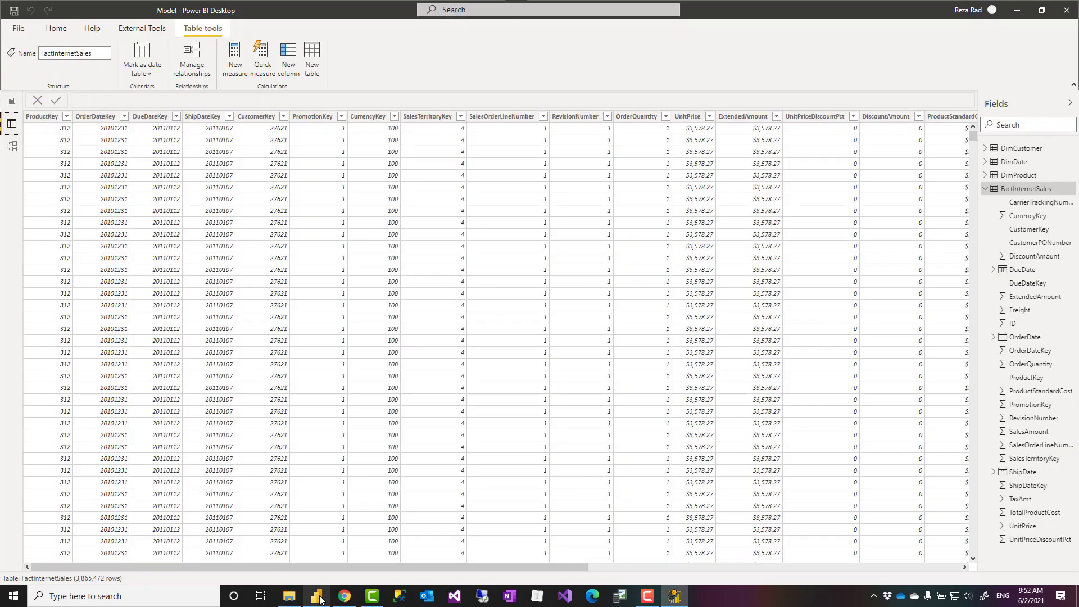
left_click(990, 188)
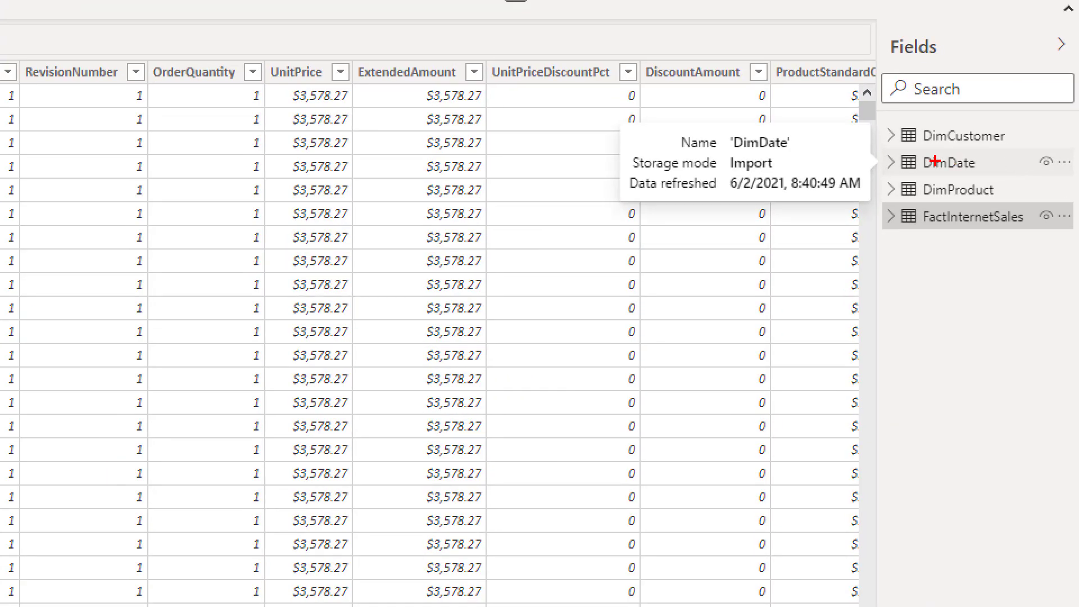
left_click(952, 161)
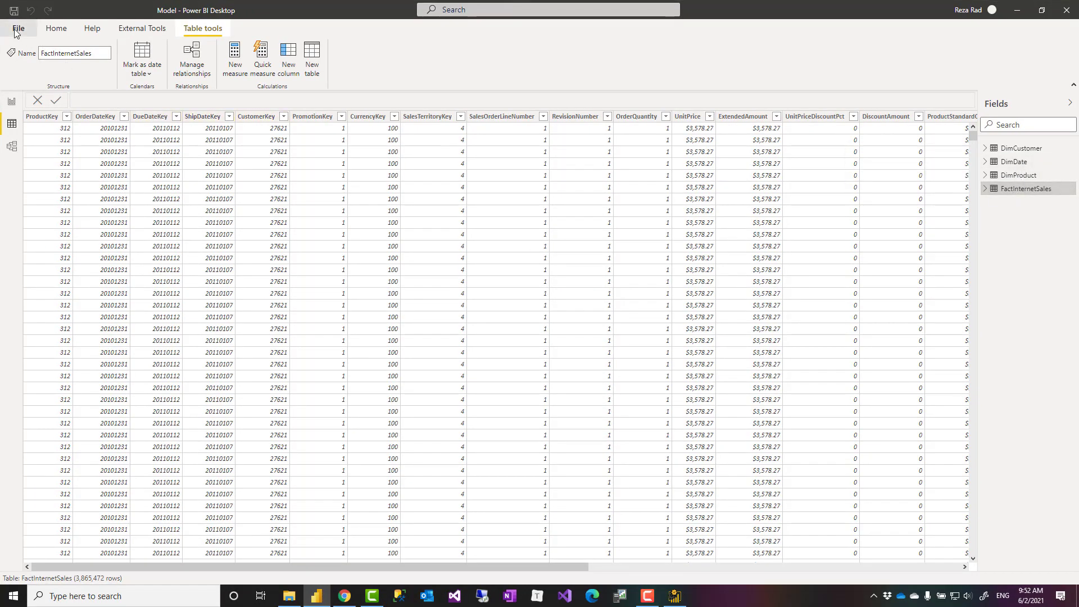
left_click(18, 28)
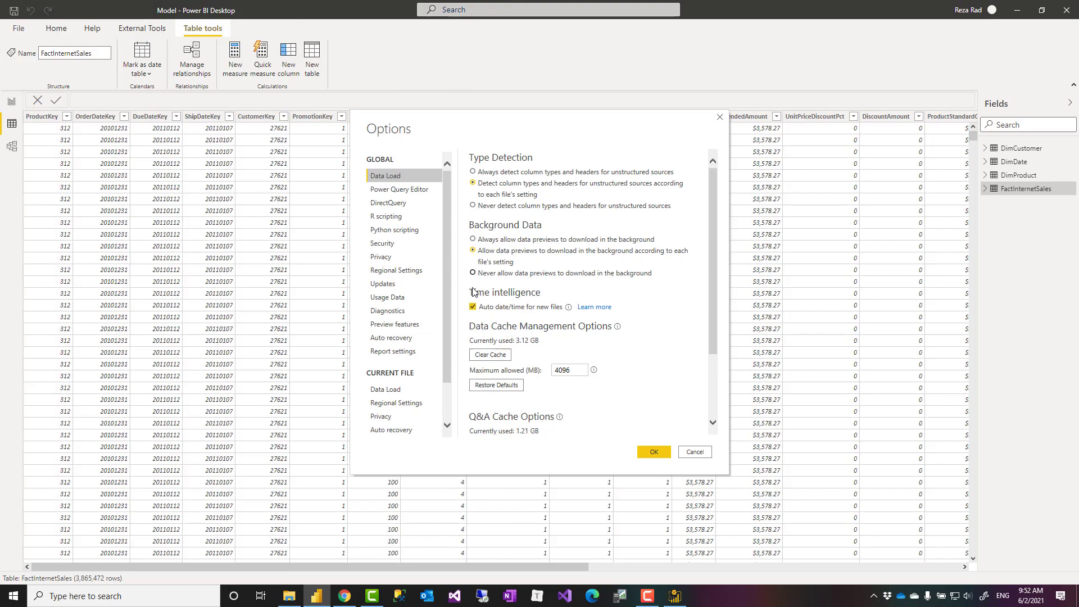
left_click(386, 388)
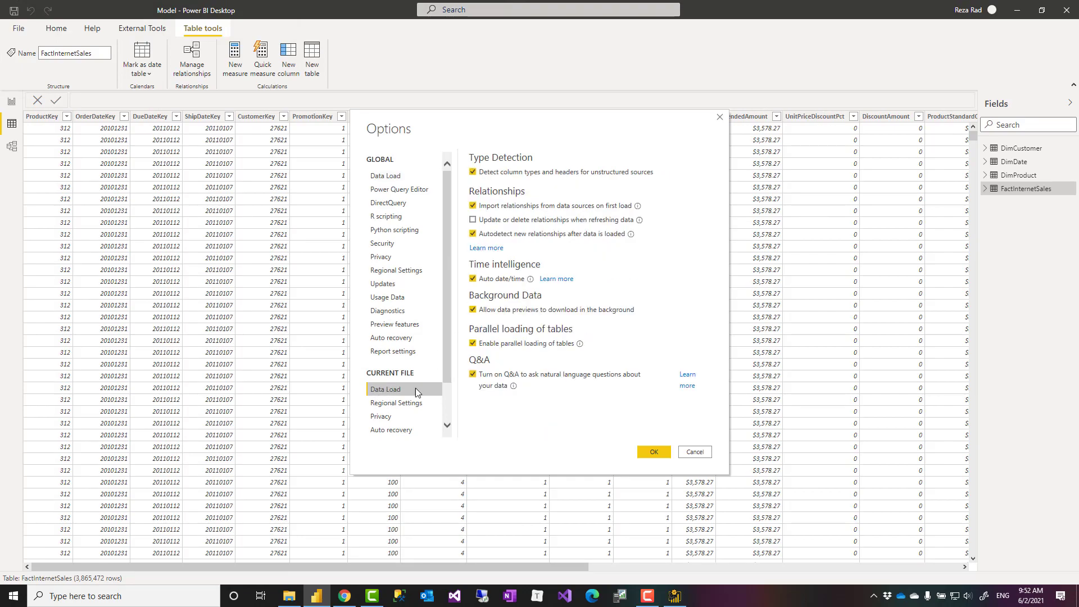
left_click(473, 278)
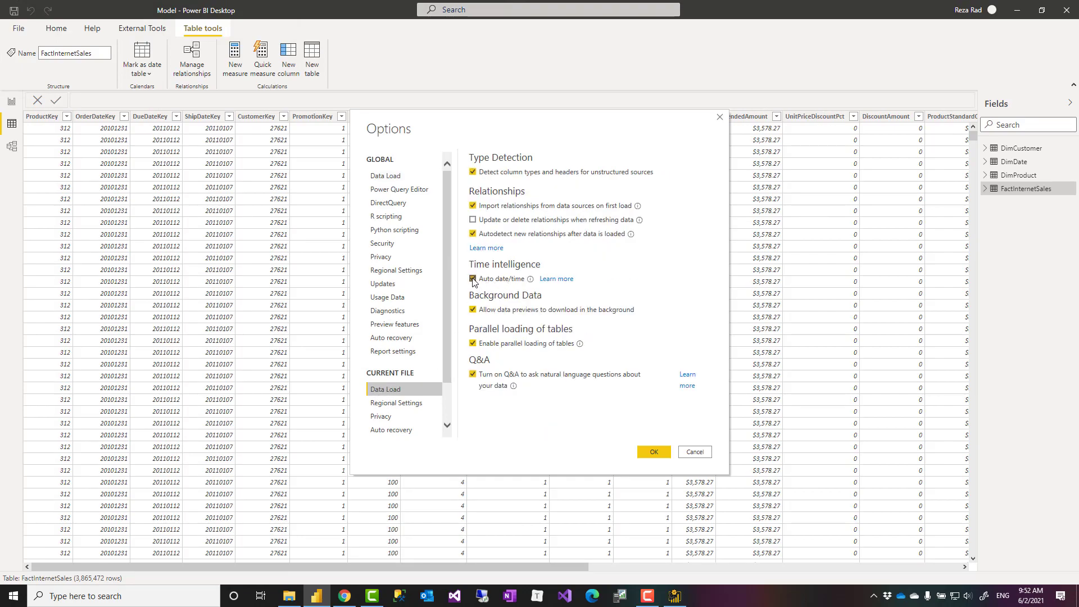
left_click(472, 279)
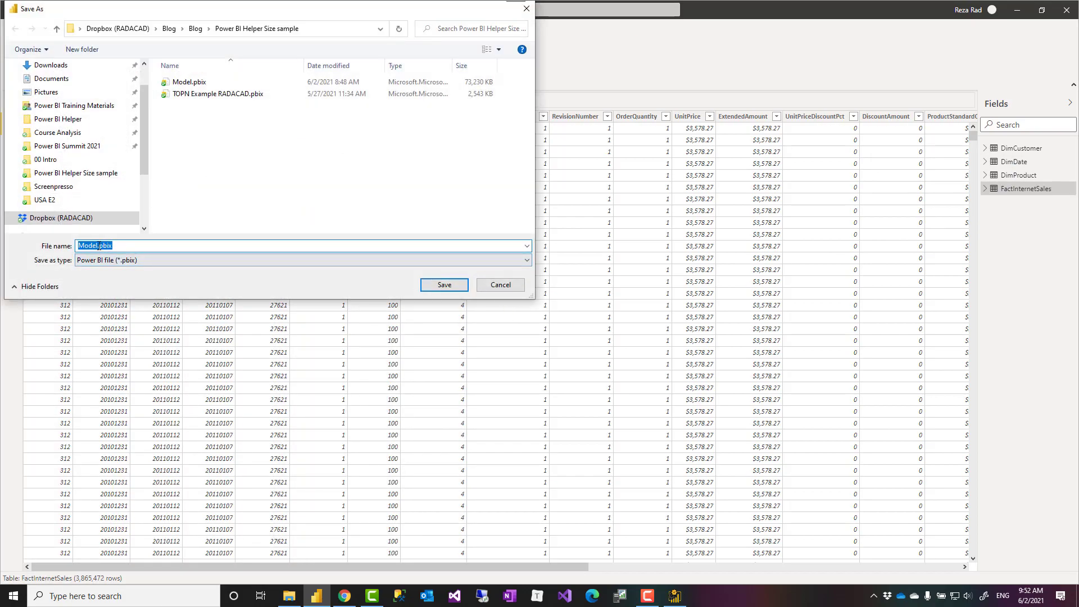
Step: Save the model as 'Model after change.pbix' in the sample folder
left_click(96, 245)
type(" after change")
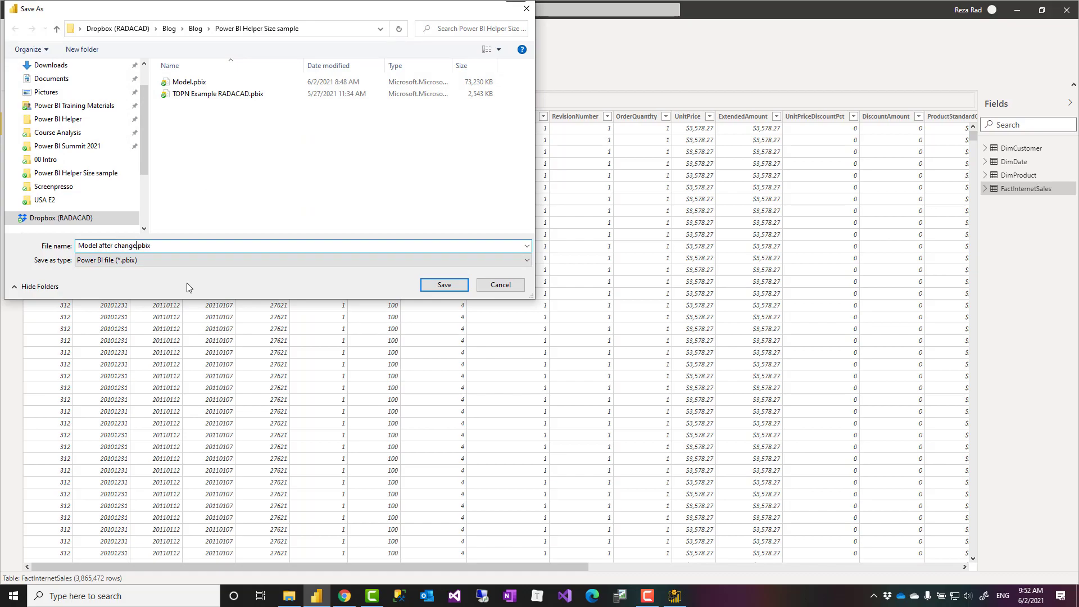
left_click(444, 284)
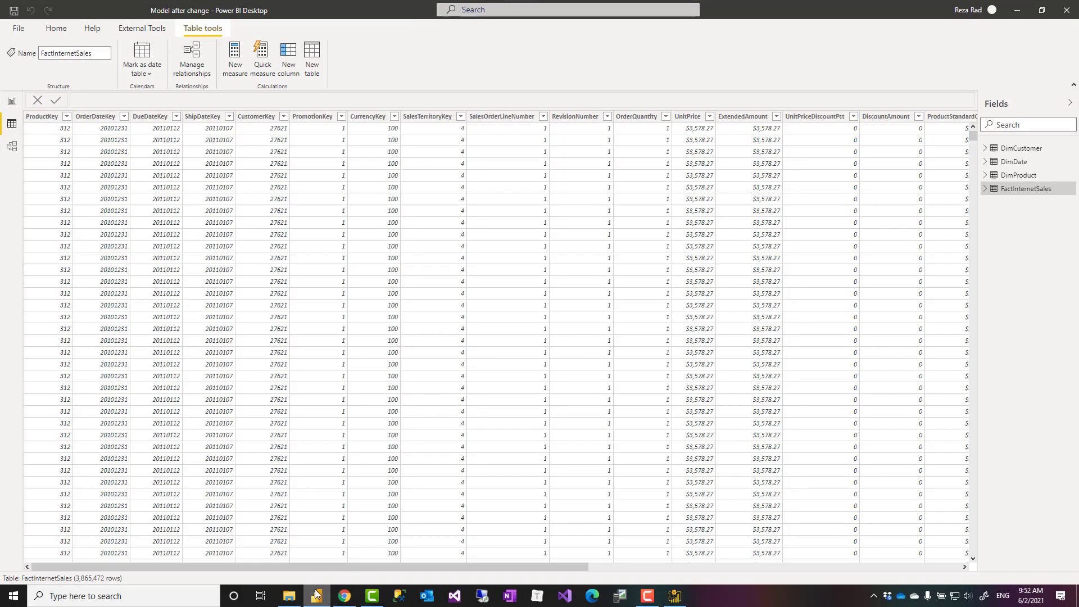
left_click(288, 596)
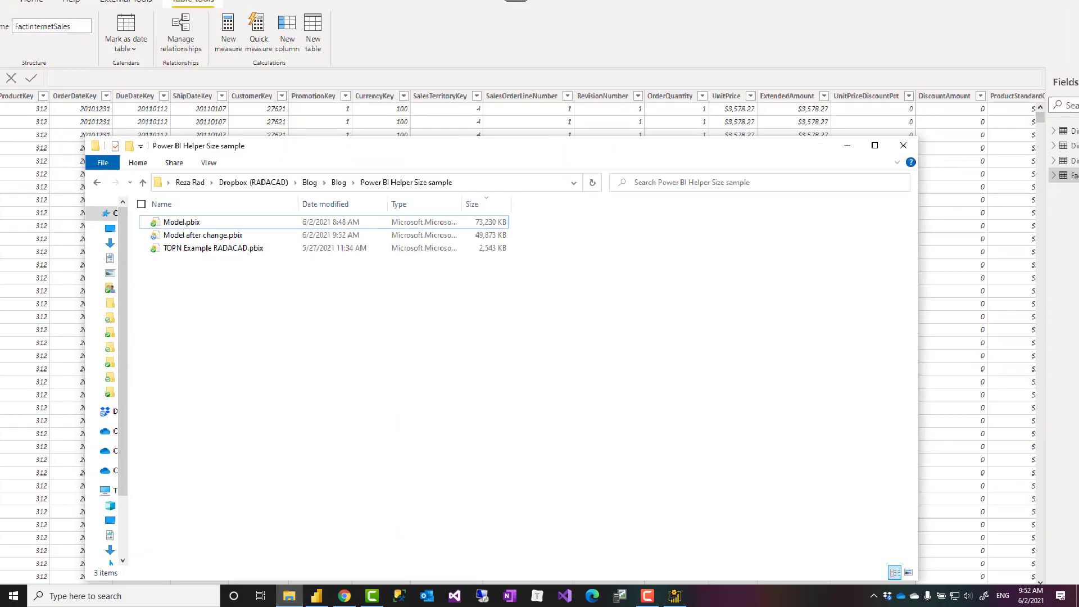
Step: Compare Model after change.pbix (49,873 KB) against Model.pbix (73,230 KB), hiding Power BI Desktop
left_click(180, 222)
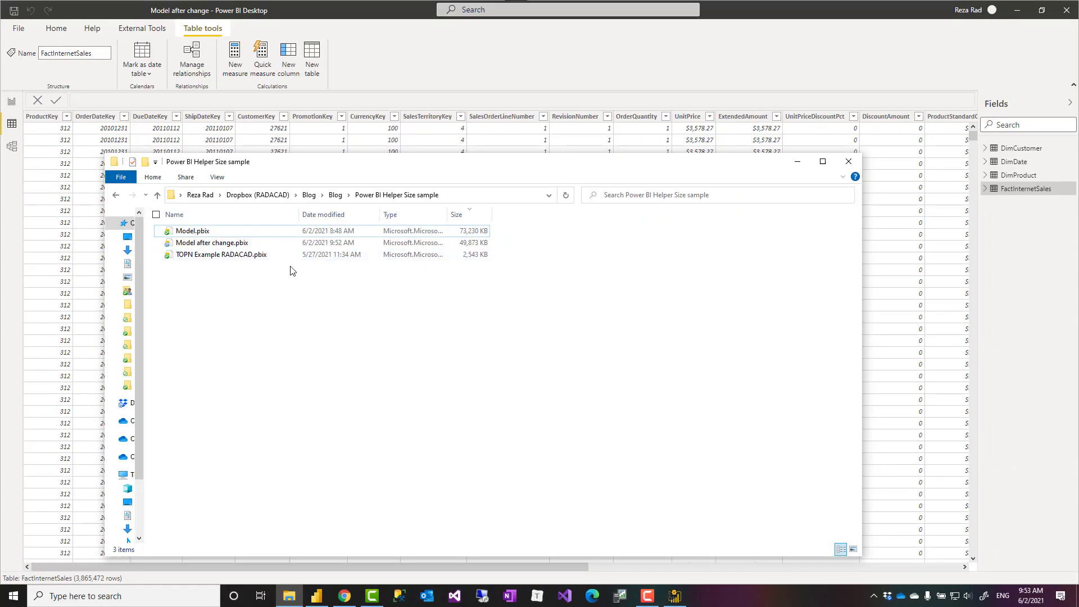
left_click(848, 161)
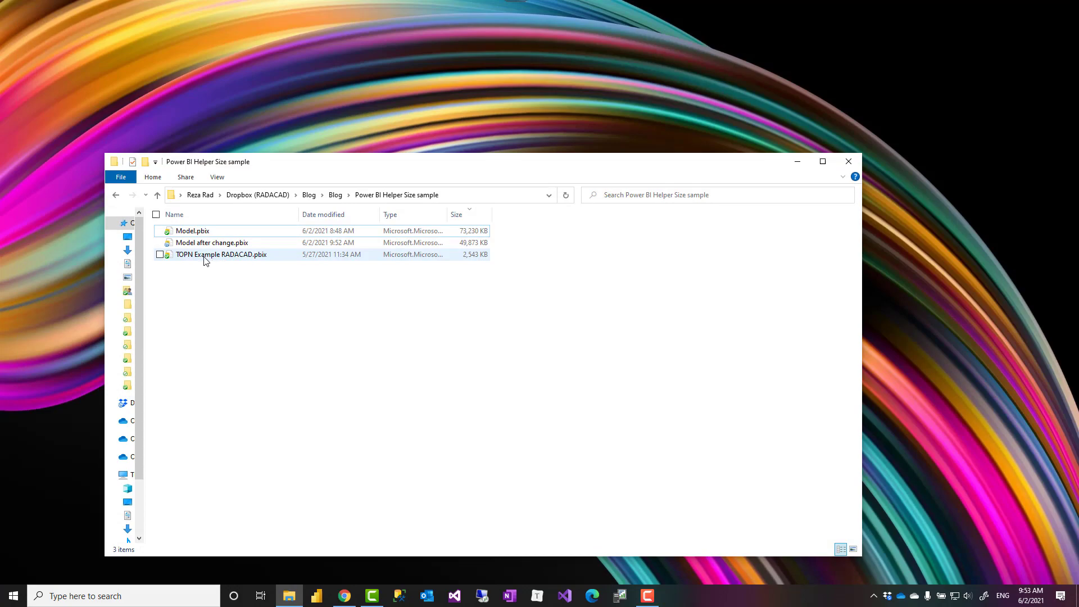
Step: Open TOPN Example RADACAD.pbix from the folder in Power BI Desktop
left_click(220, 254)
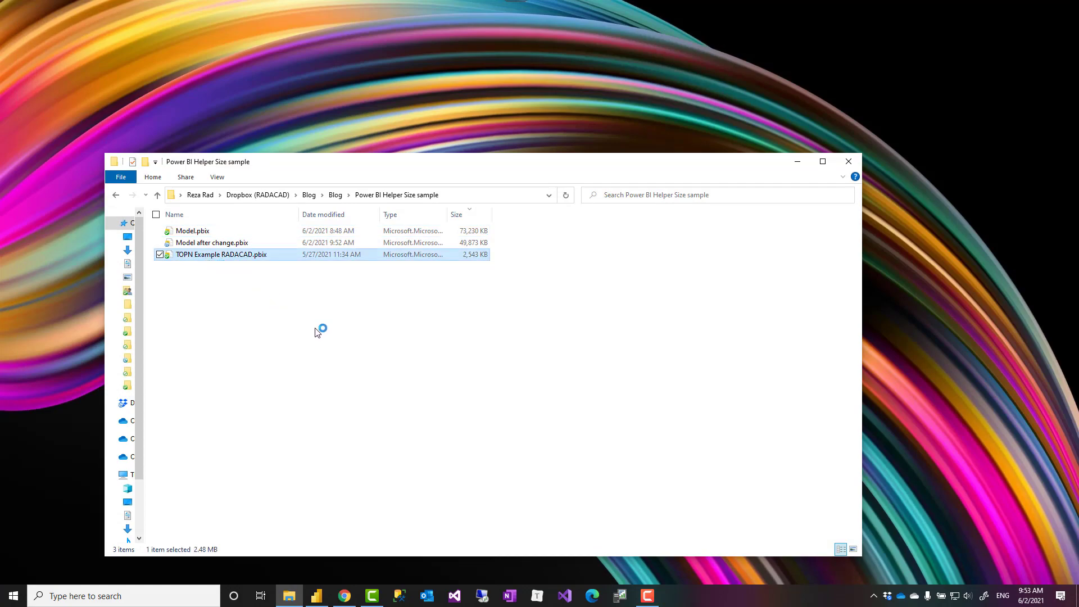
double_click(220, 254)
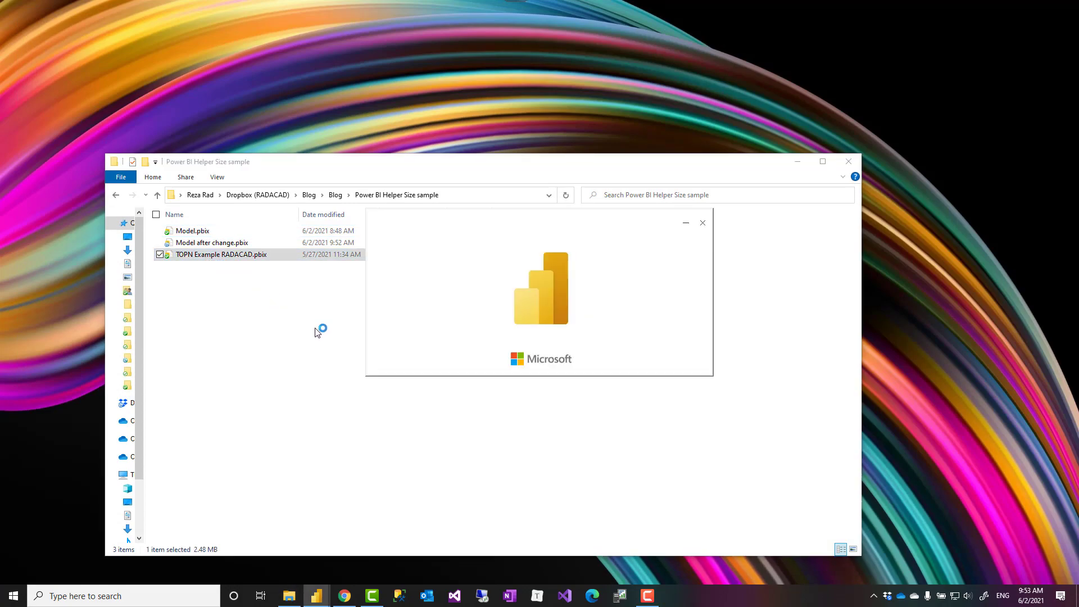
mouse_move(335, 325)
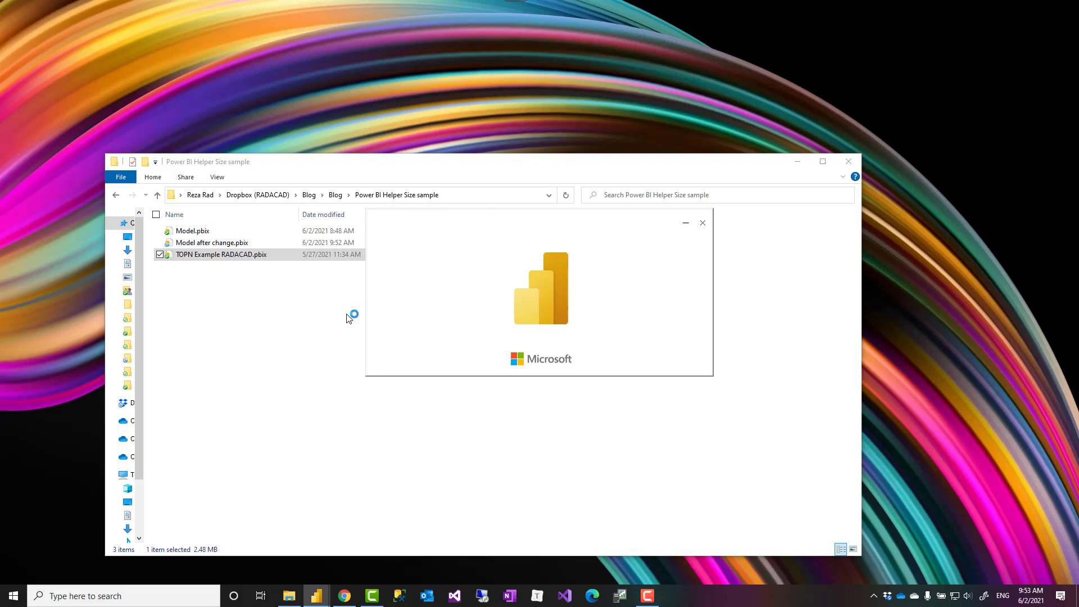
double_click(220, 254)
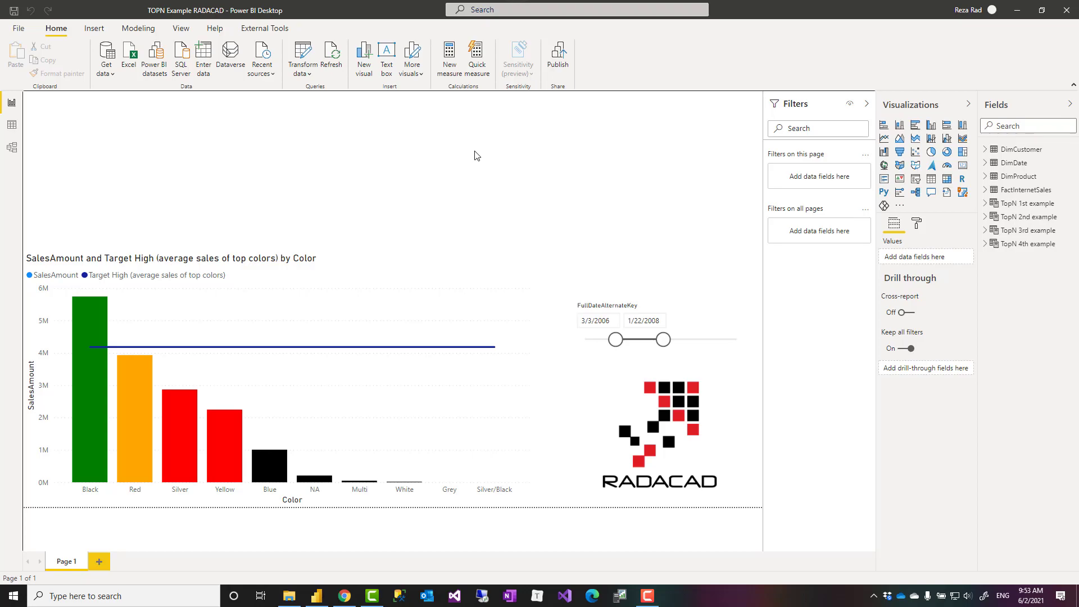
mouse_move(560, 261)
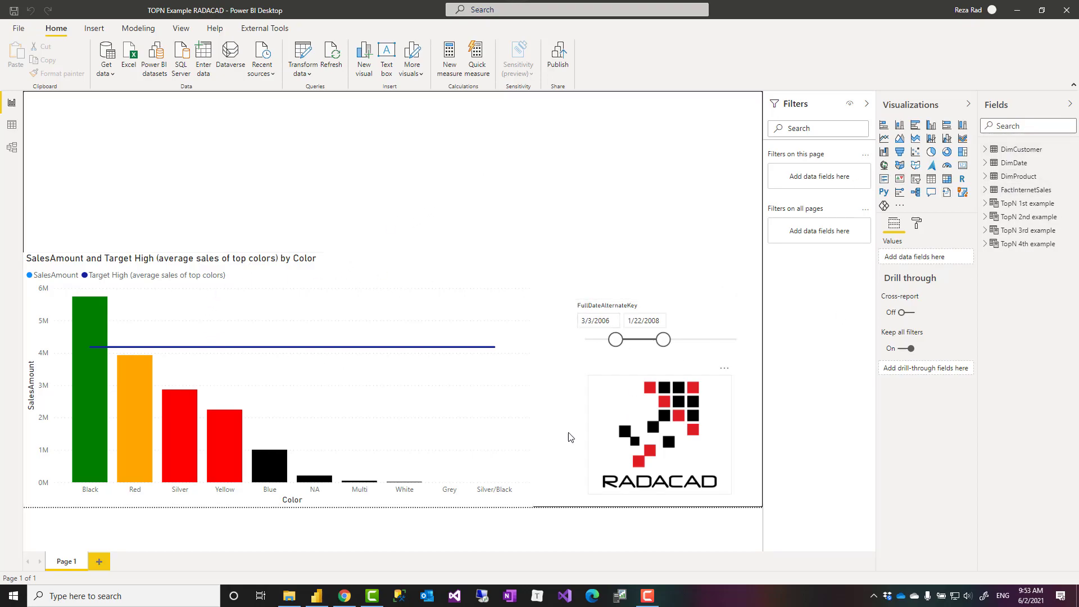
mouse_move(433, 428)
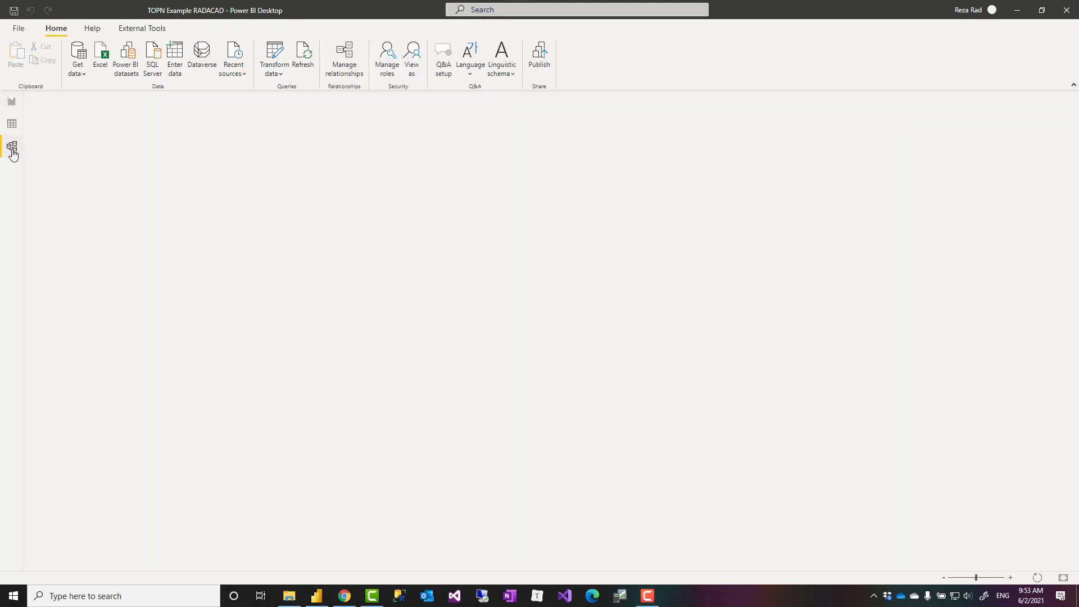
Step: Review the TOPN Example model diagram, then connect Power BI Helper to the report
left_click(12, 147)
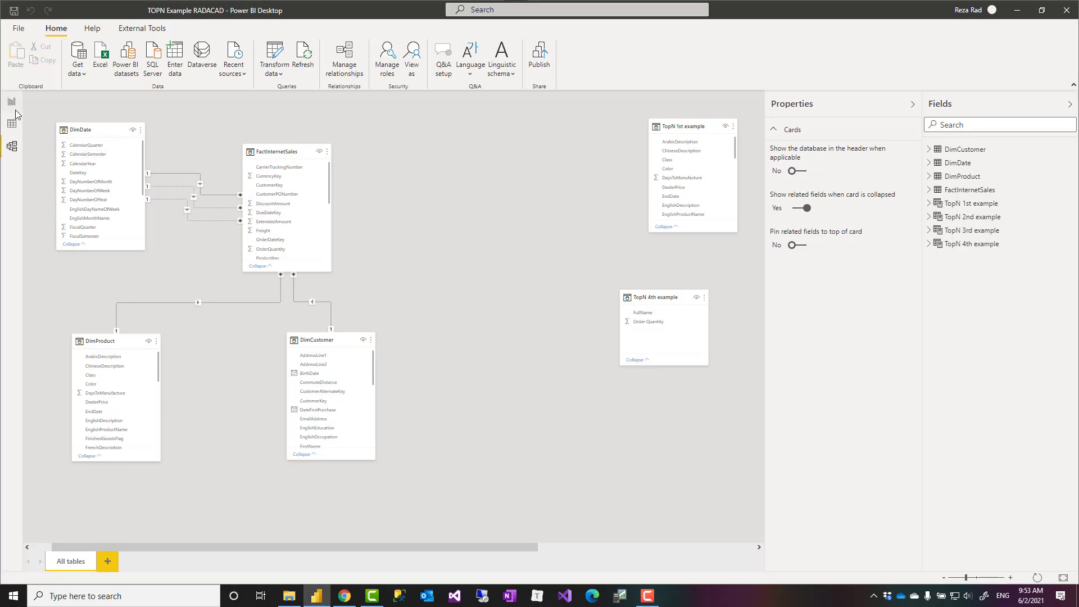
left_click(11, 101)
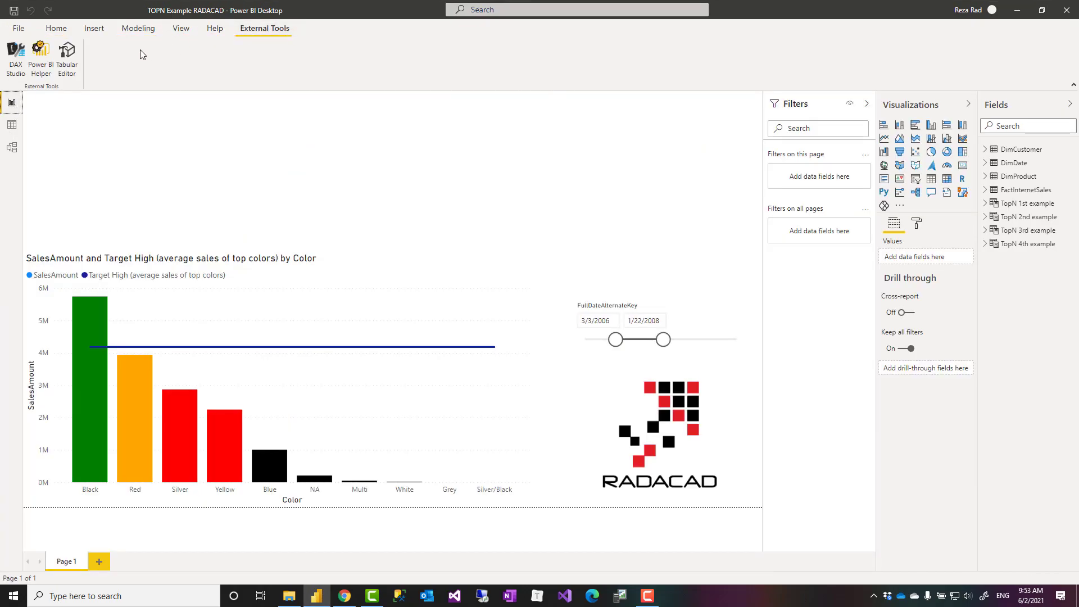
left_click(40, 56)
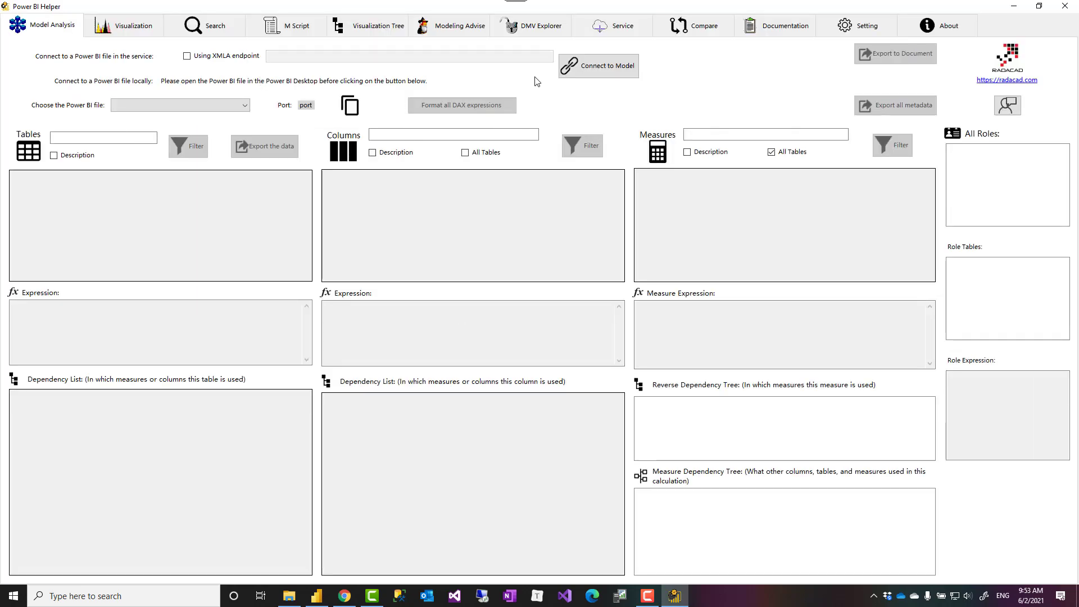
left_click(598, 66)
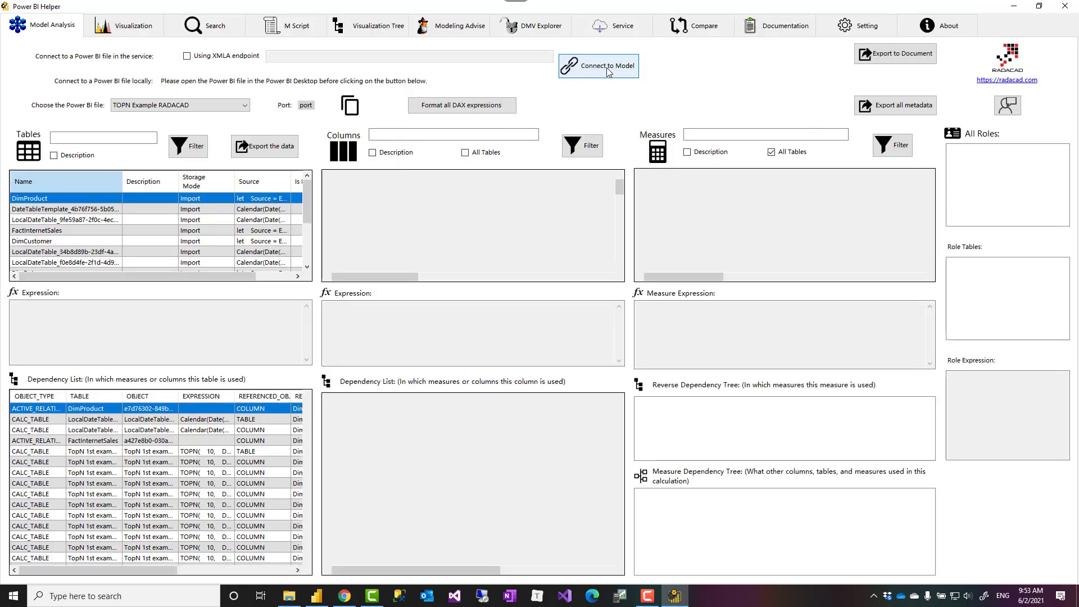
Step: Load the TOPN Example RADACAD model in Helper, inspect column sizes and local date tables, then return to Desktop
left_click(598, 65)
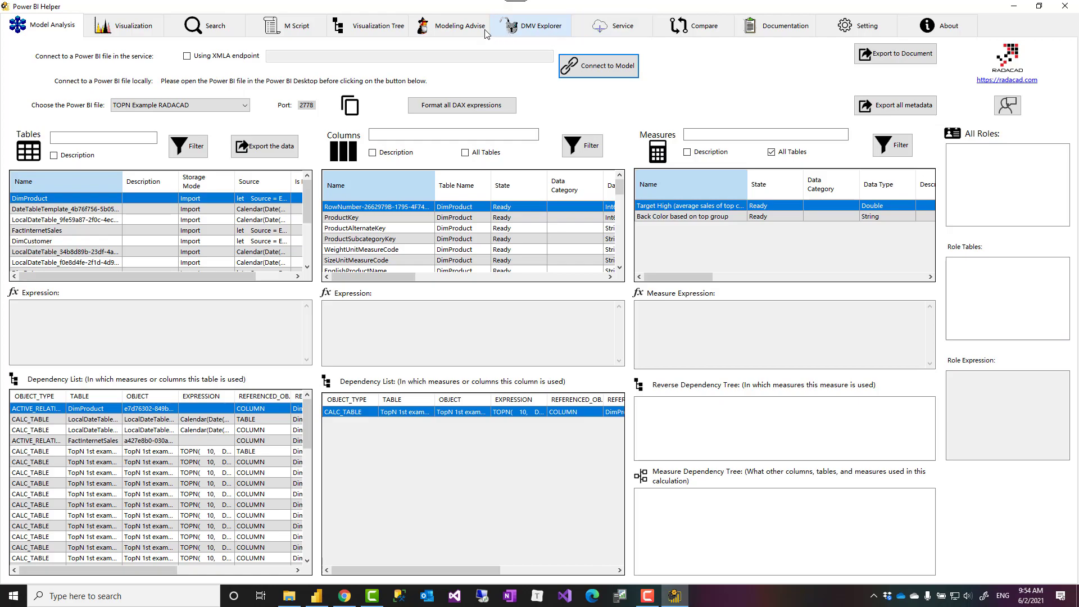
left_click(458, 25)
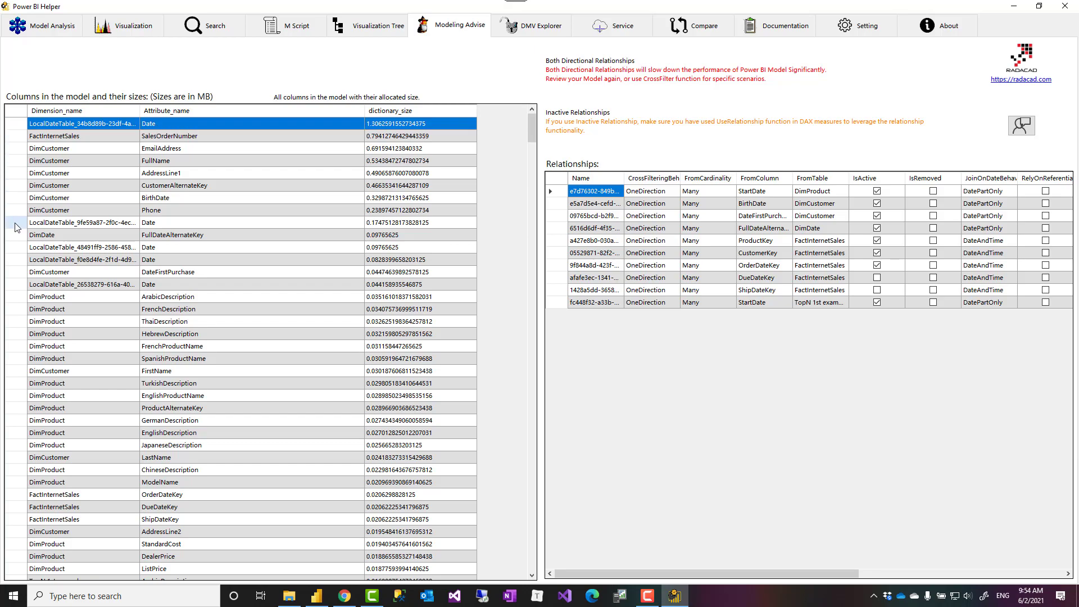
left_click(82, 222)
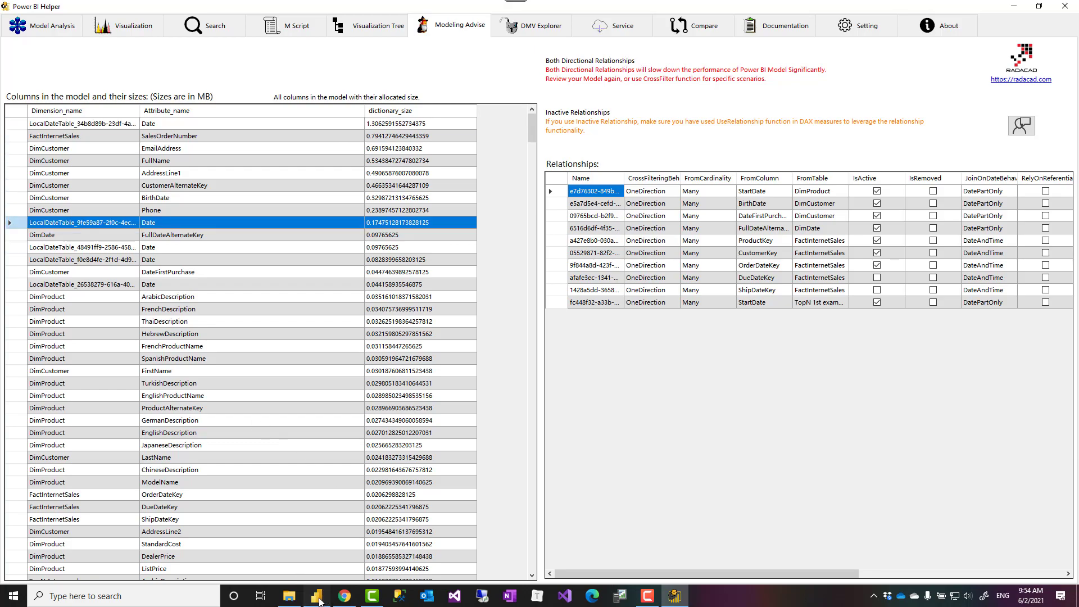
left_click(316, 596)
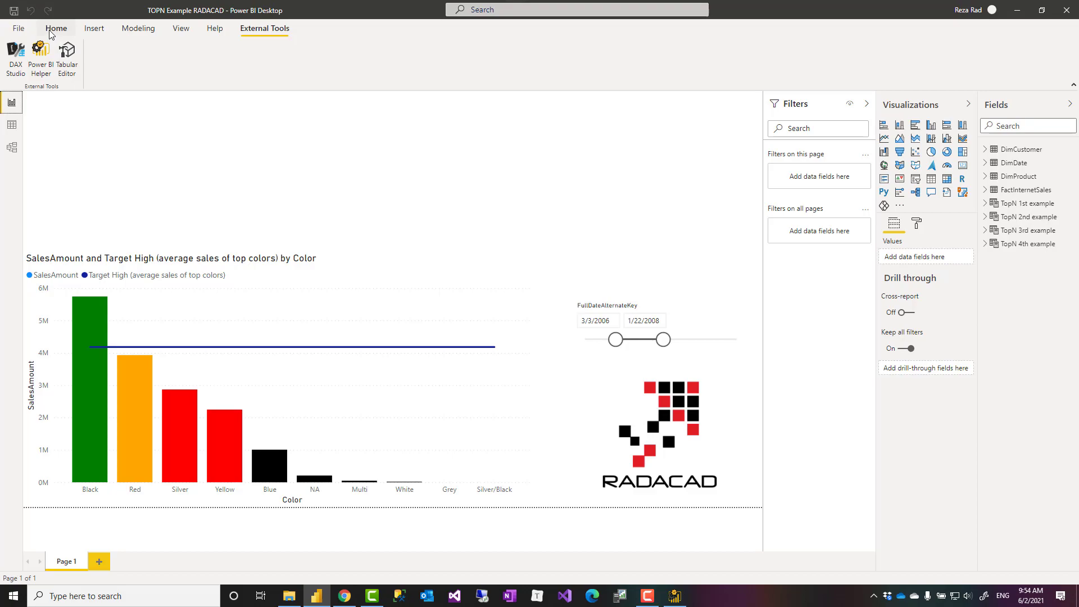
Step: Uncheck Auto date/time under Time intelligence in Power BI Desktop Options and confirm
left_click(18, 28)
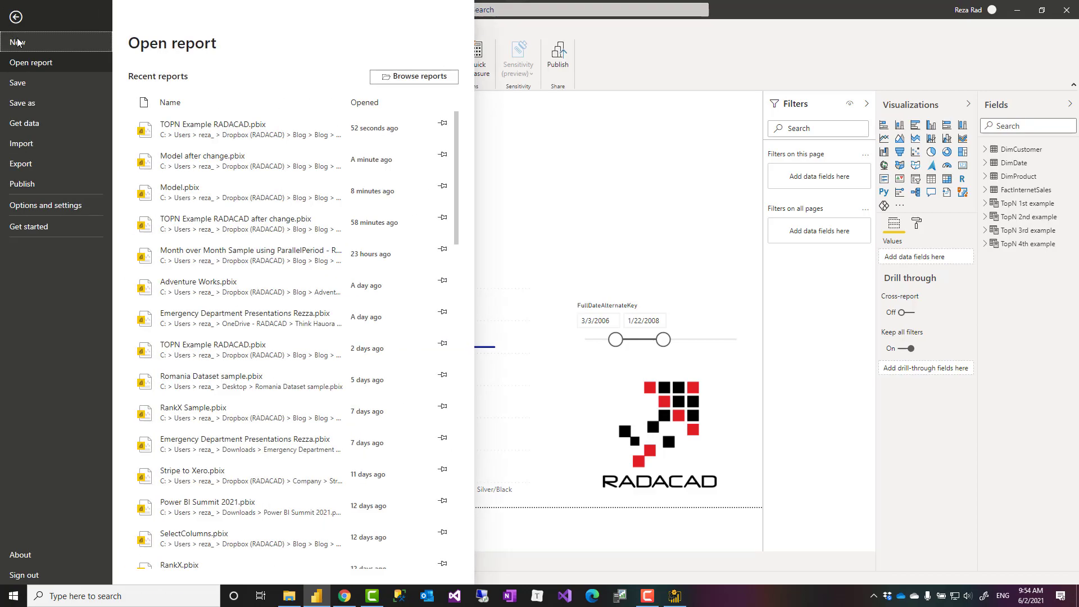
left_click(45, 205)
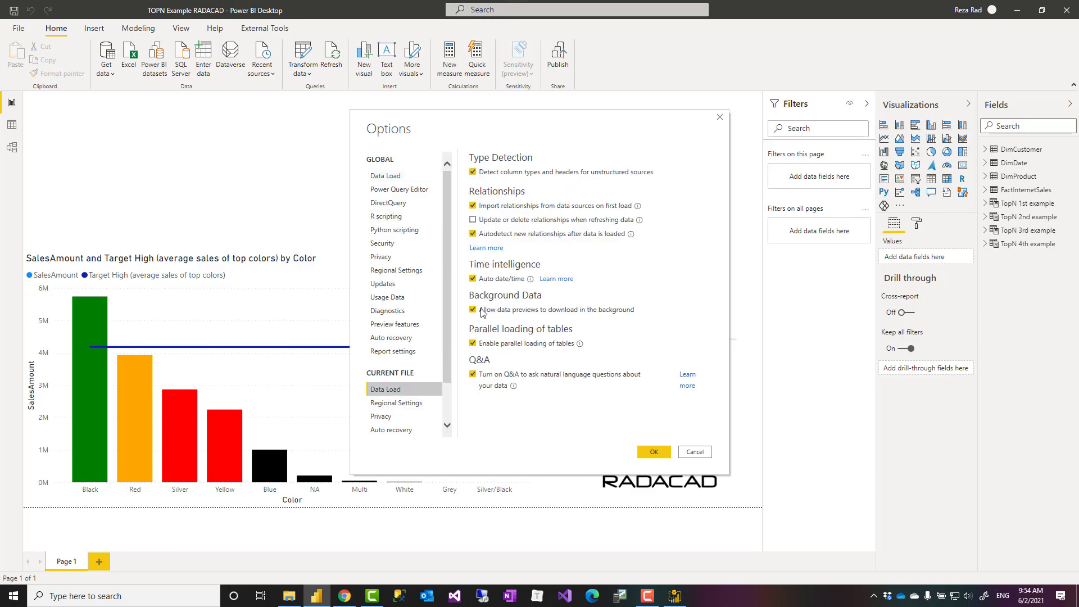
left_click(473, 278)
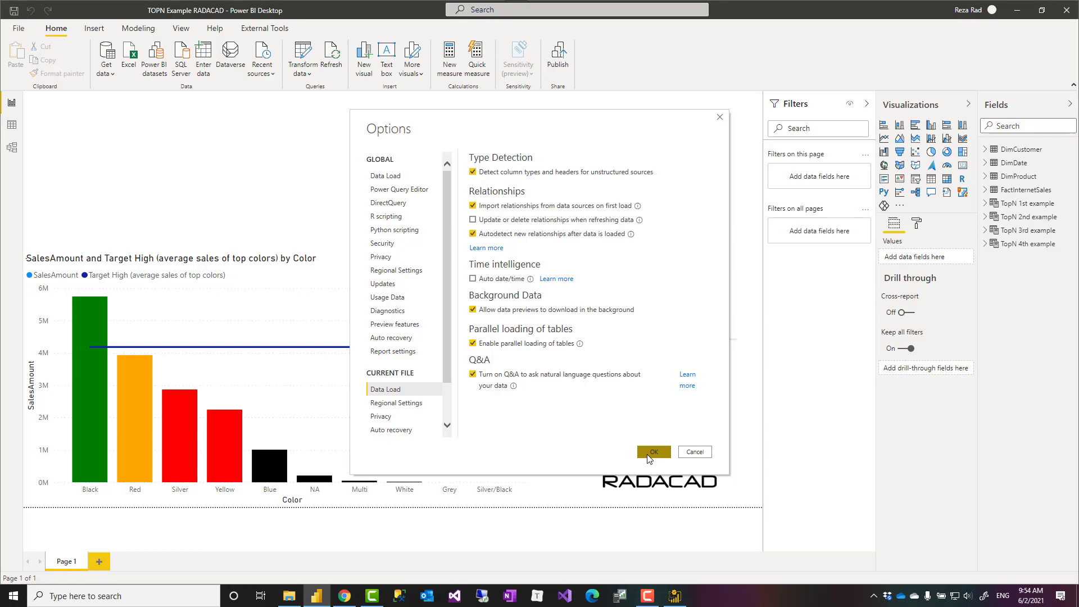
left_click(652, 452)
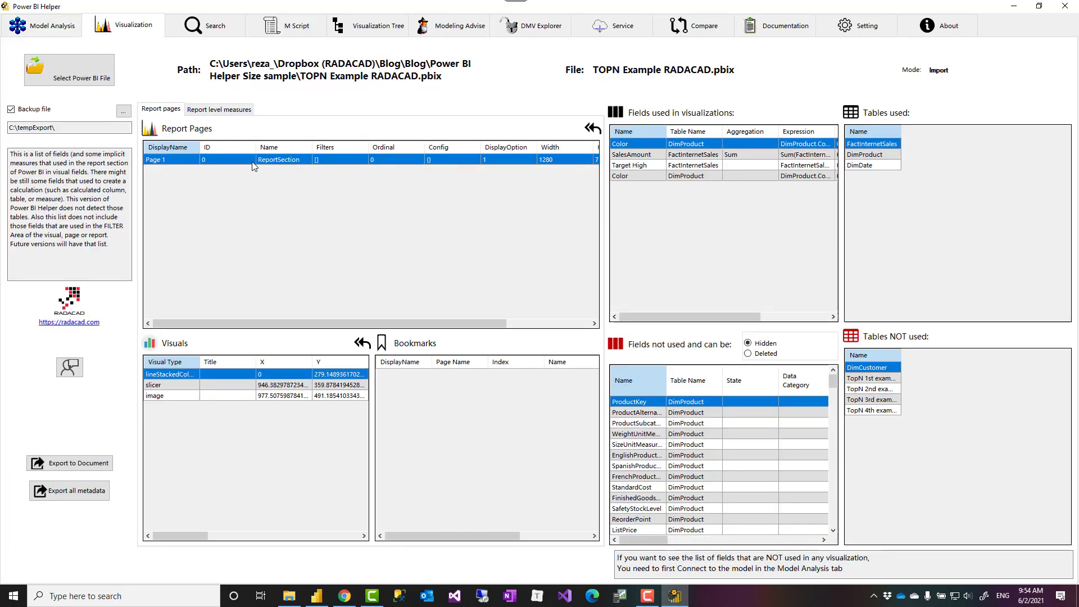
mouse_move(254, 315)
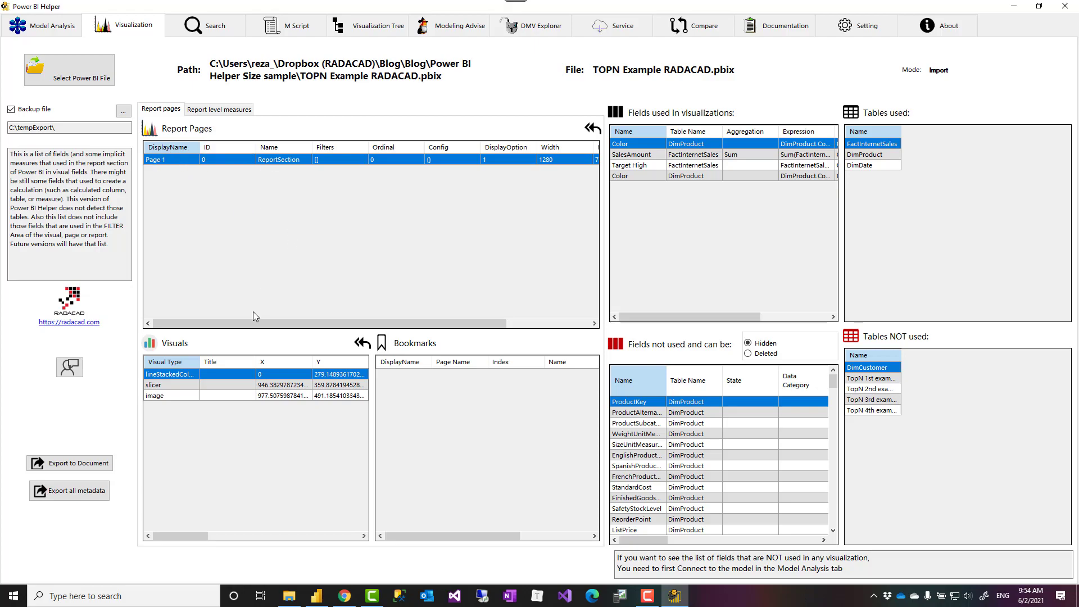
mouse_move(236, 385)
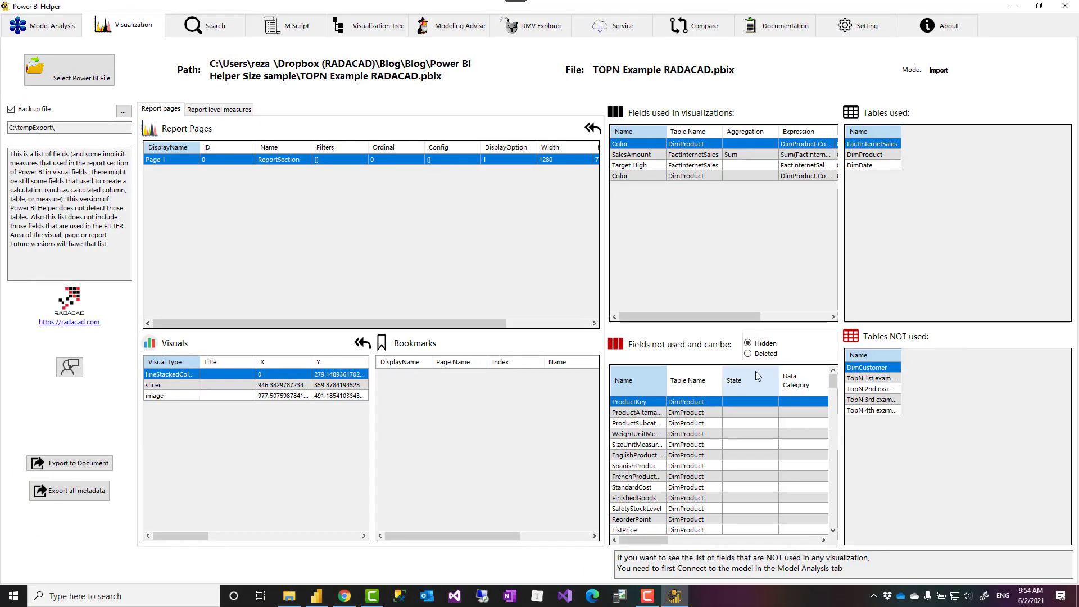
Step: Choose Deleted for unused fields and scroll through the listed DimProduct fields
left_click(748, 352)
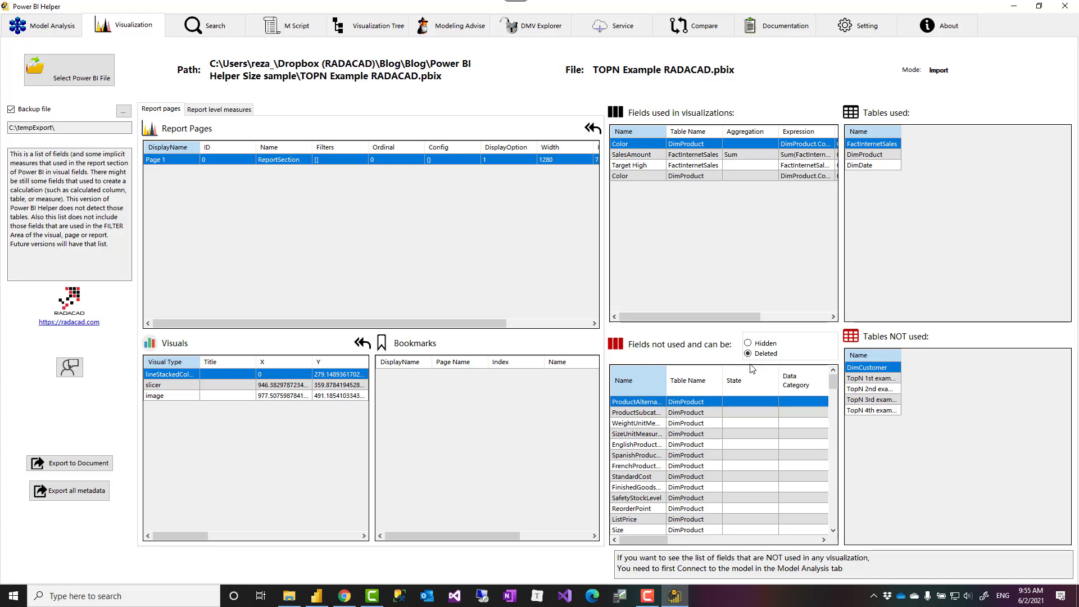
mouse_move(760, 370)
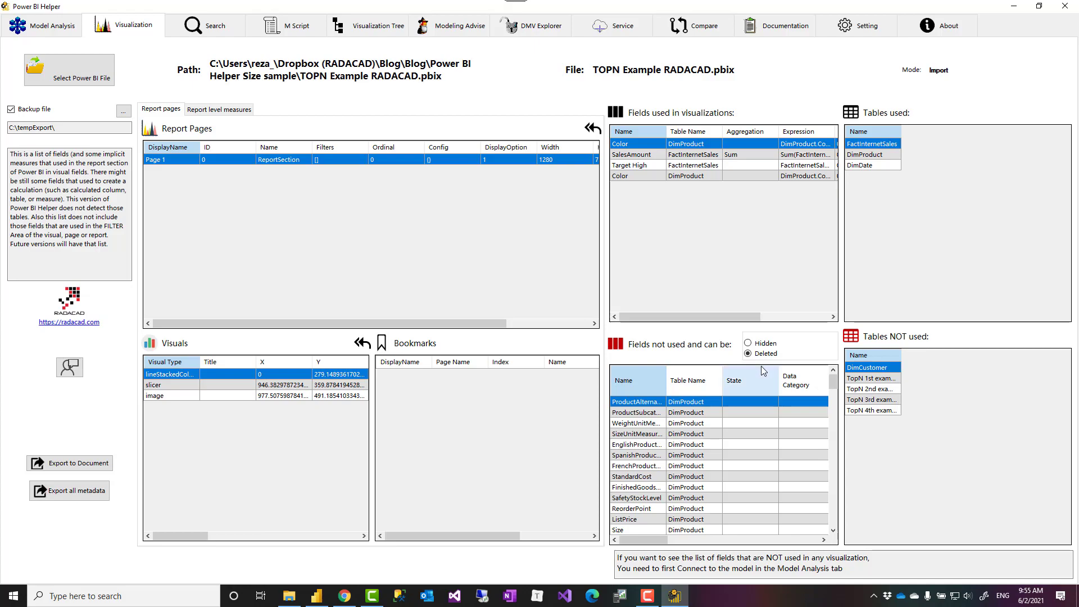
mouse_move(653, 445)
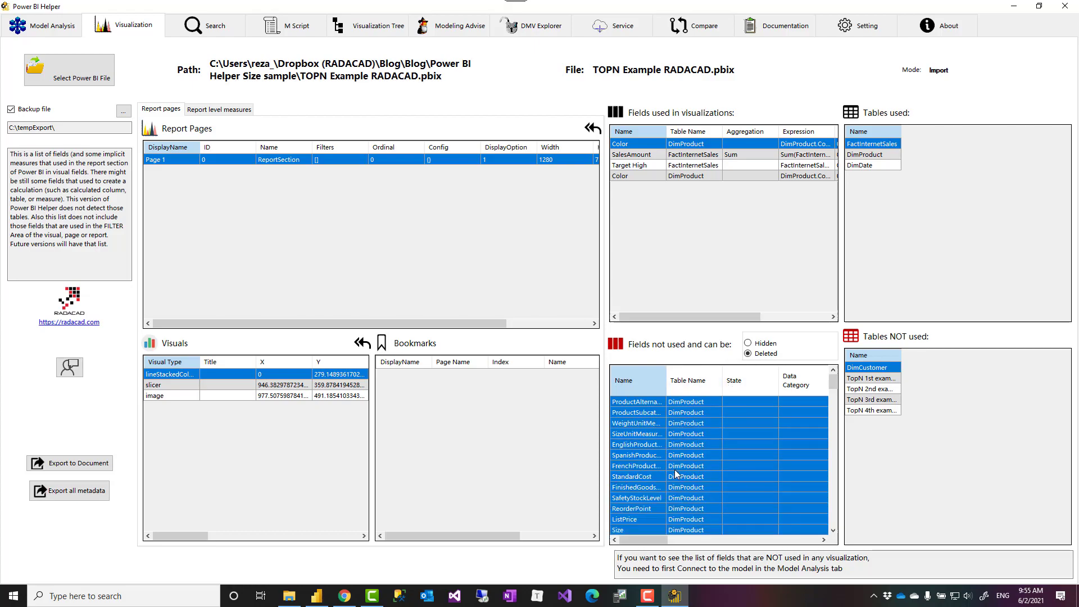
scroll("down", 3)
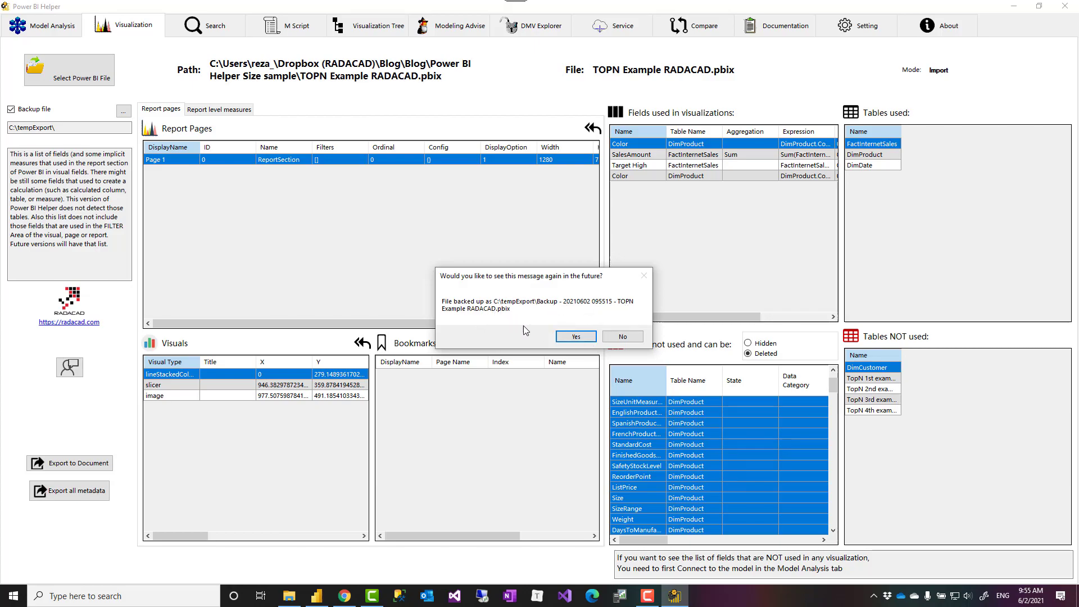
mouse_move(479, 318)
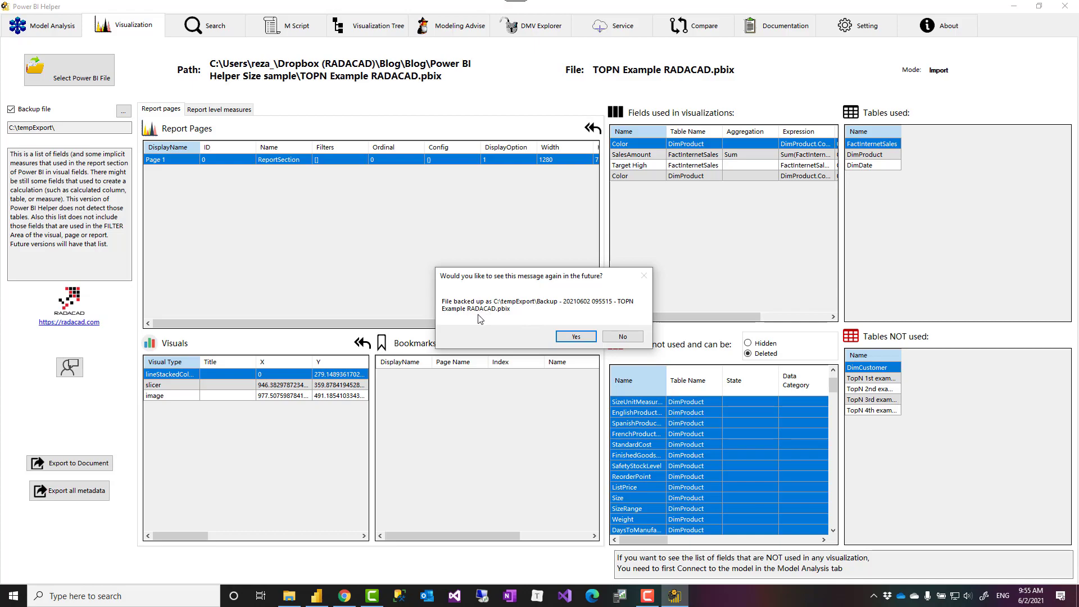
mouse_move(565, 322)
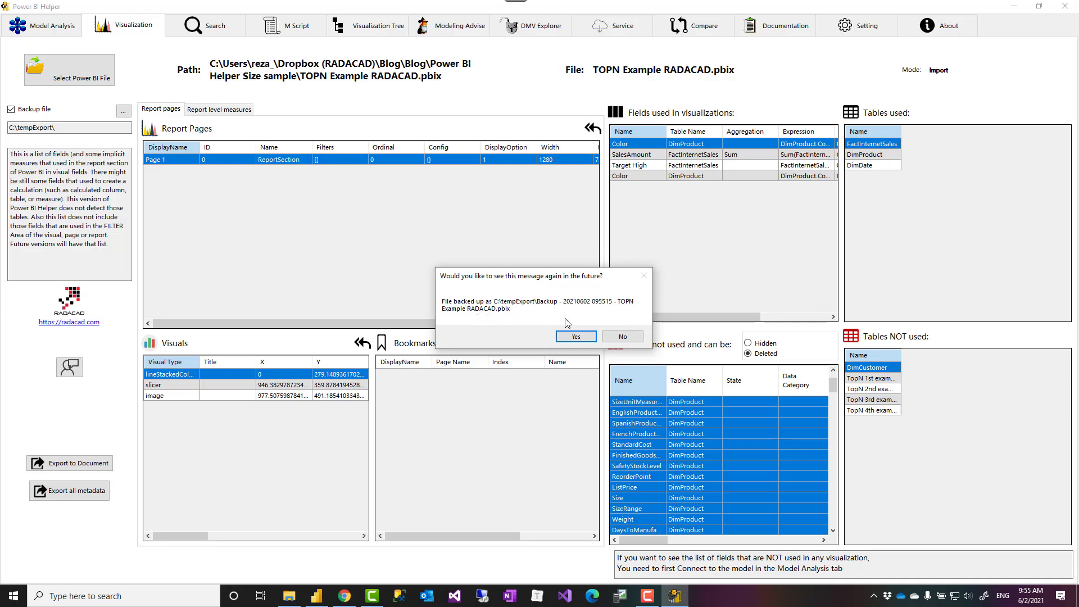
mouse_move(508, 270)
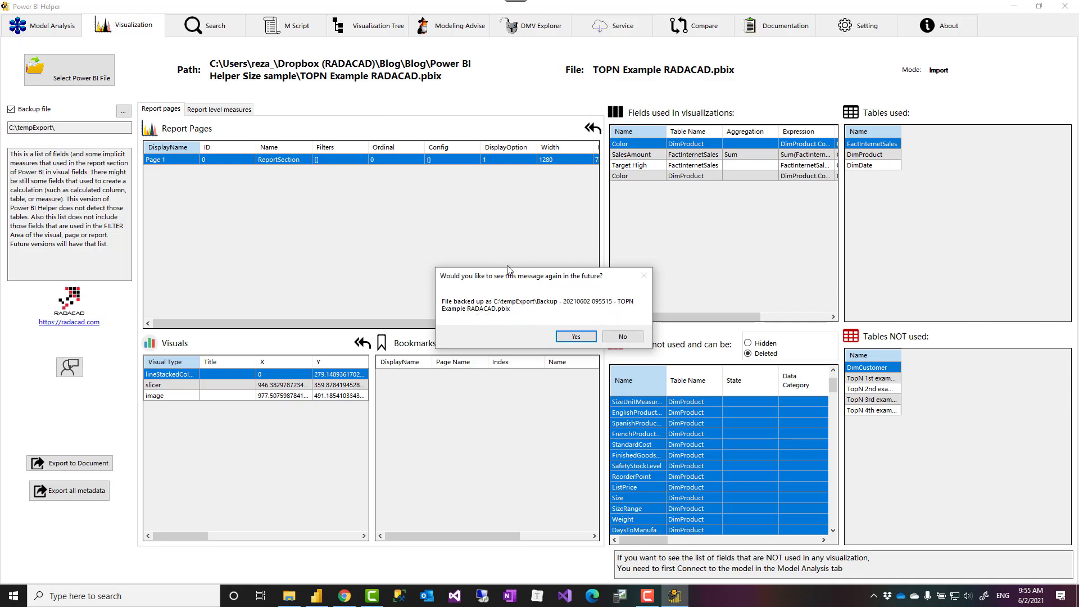
mouse_move(477, 314)
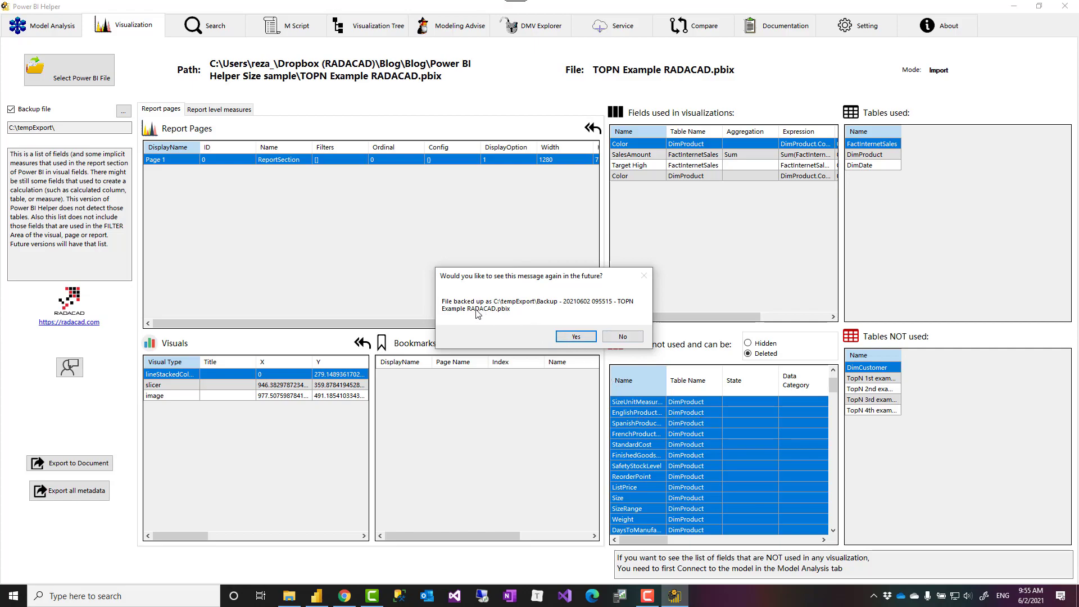
Step: Dismiss the backup notice dialog, clearing the unused-fields list
left_click(576, 336)
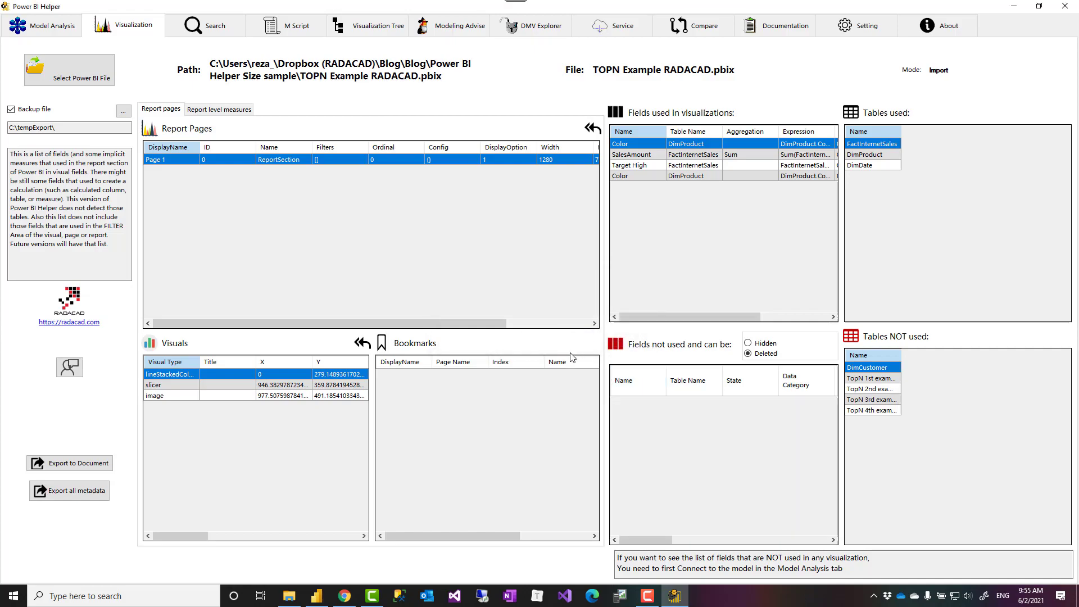
mouse_move(344, 582)
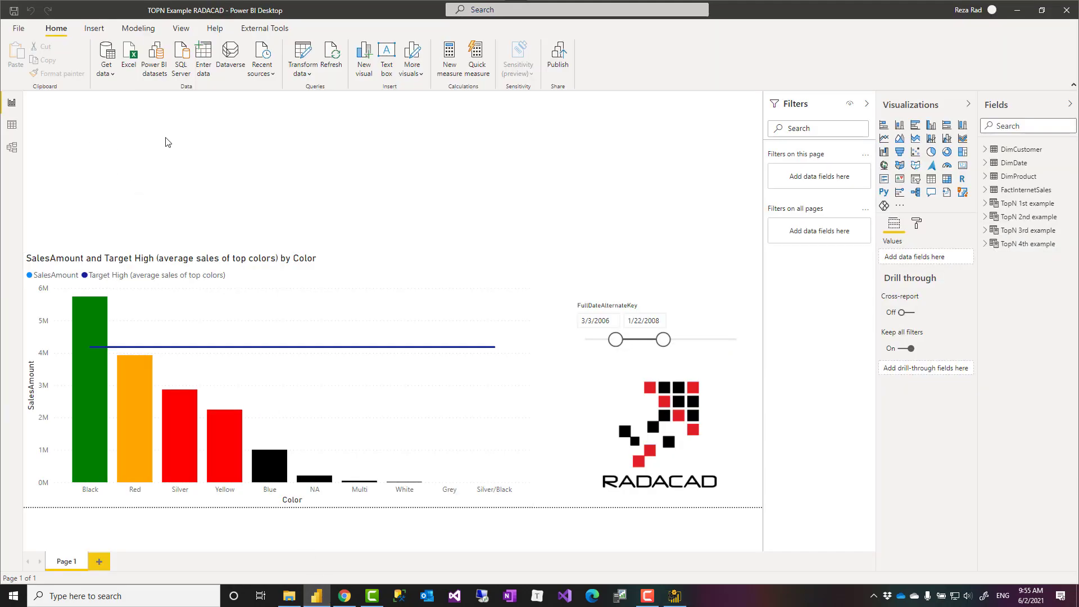
mouse_move(18, 27)
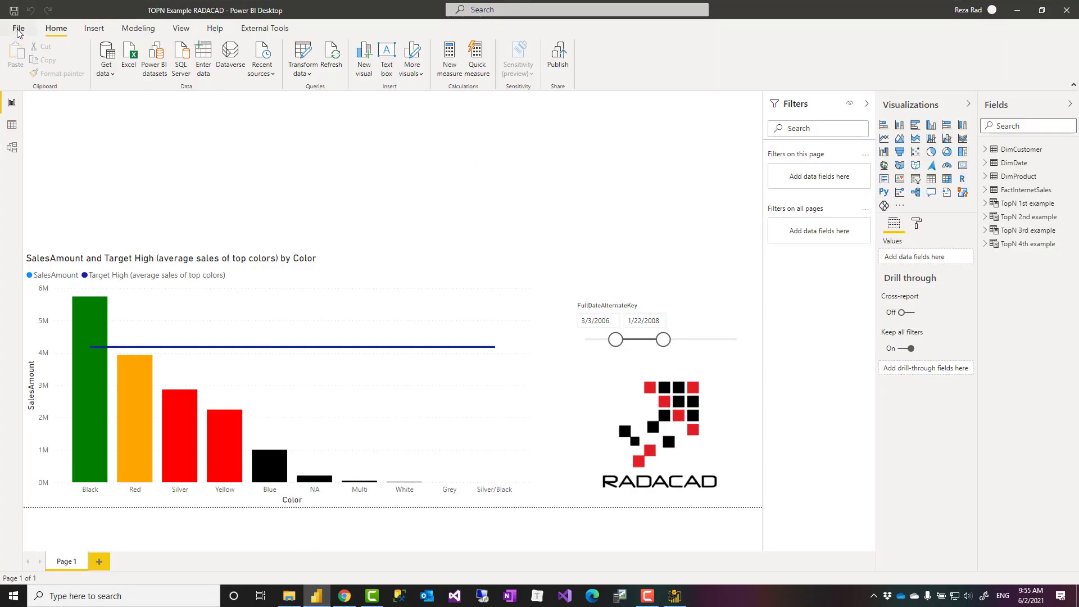
Step: Save the report as 'TOPN Example RADACAD after change.pbix'
left_click(18, 28)
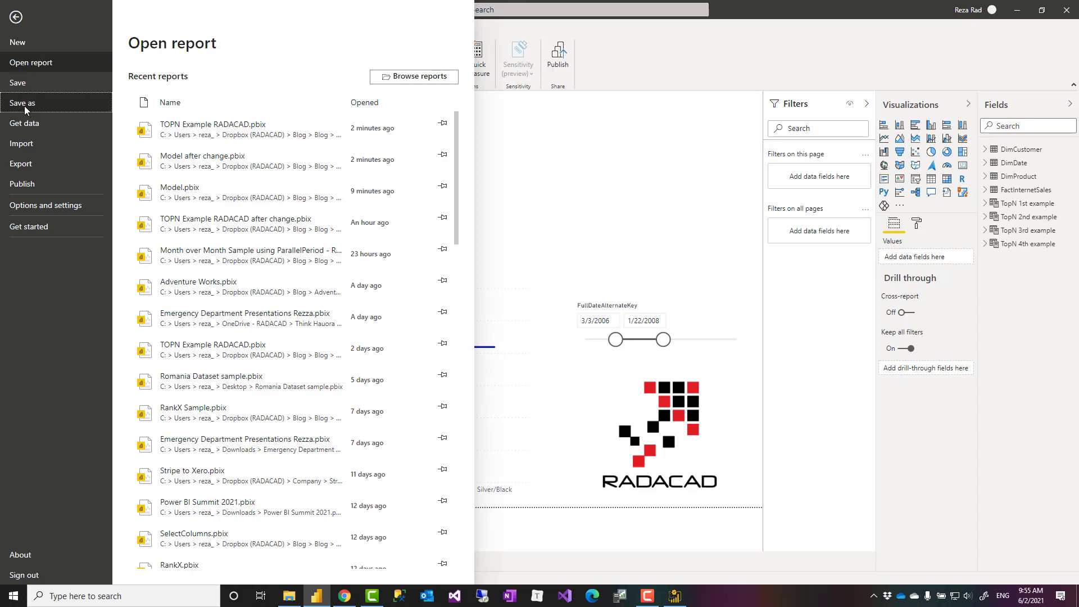
left_click(23, 101)
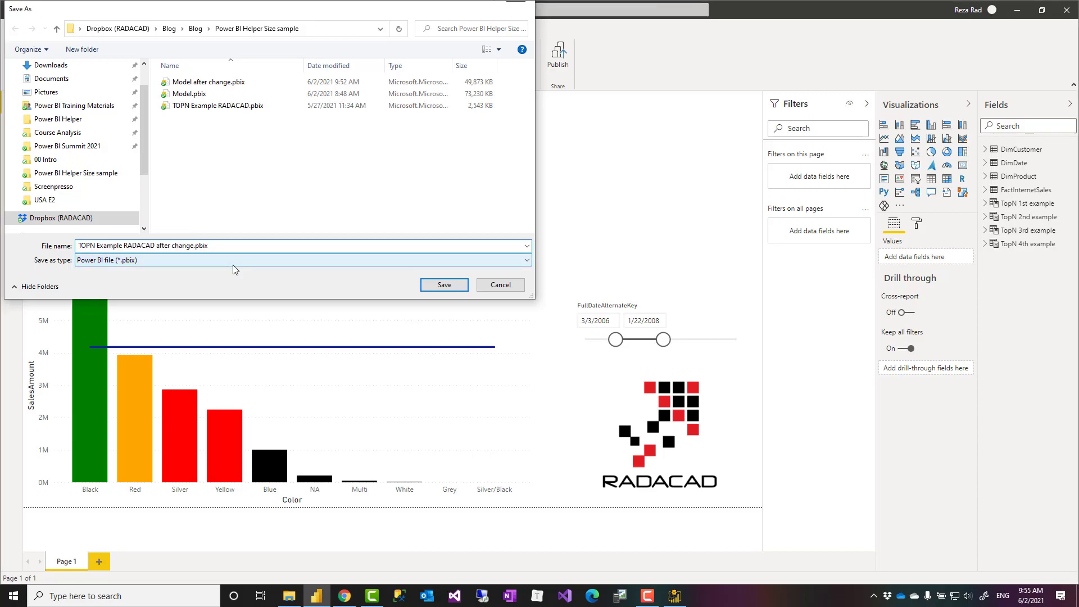
left_click(443, 284)
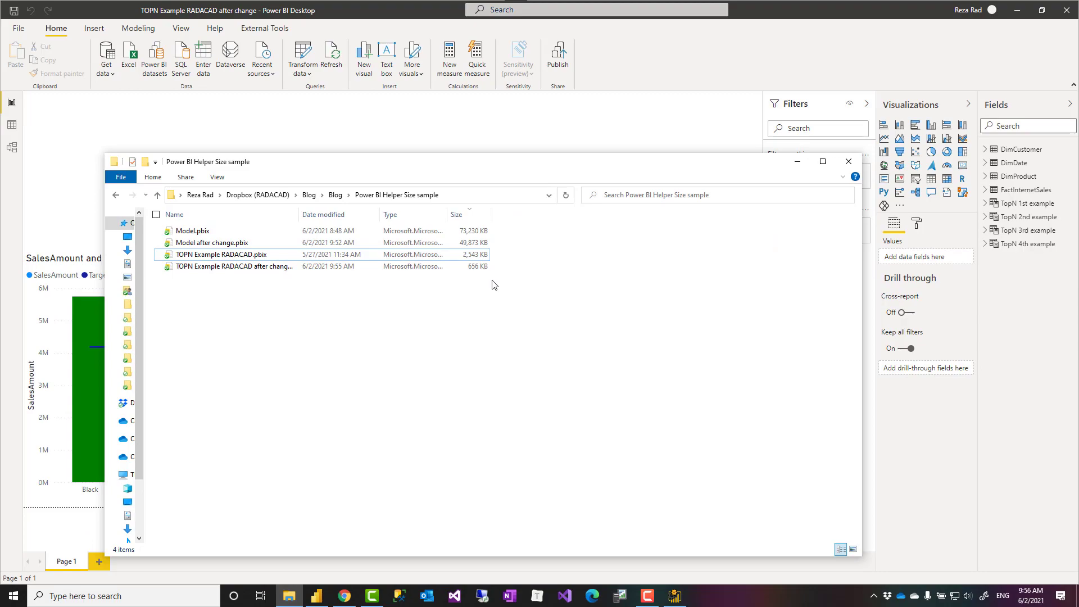
mouse_move(465, 131)
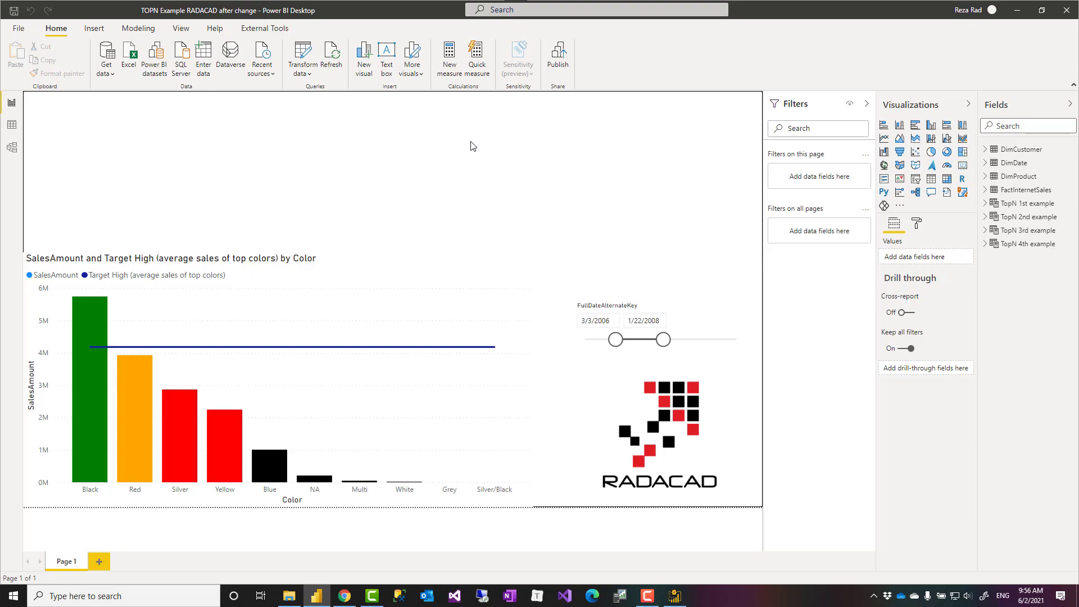
mouse_move(401, 119)
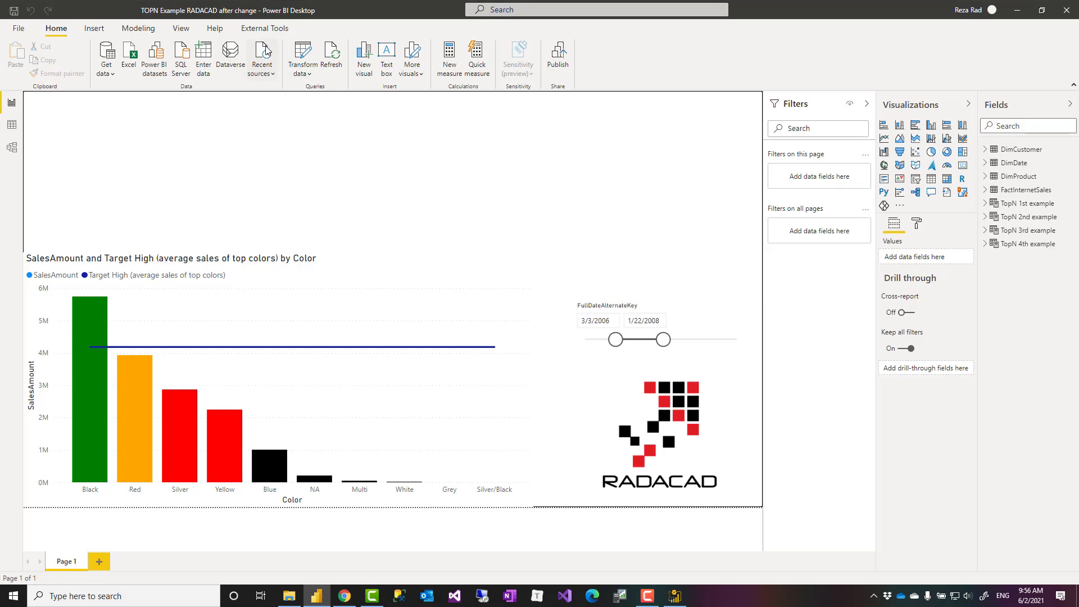
mouse_move(254, 159)
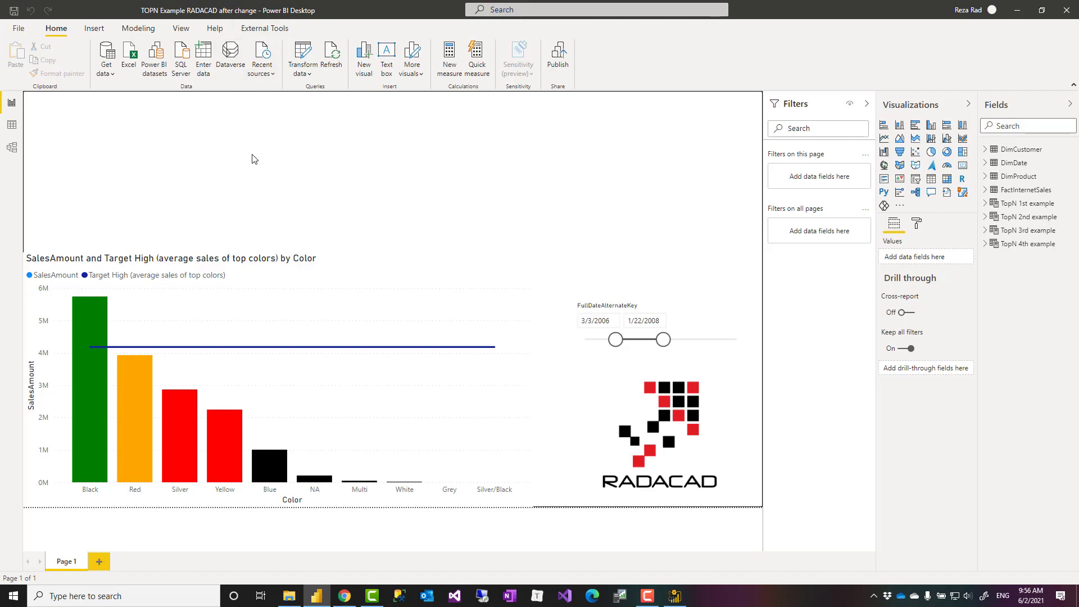
mouse_move(451, 209)
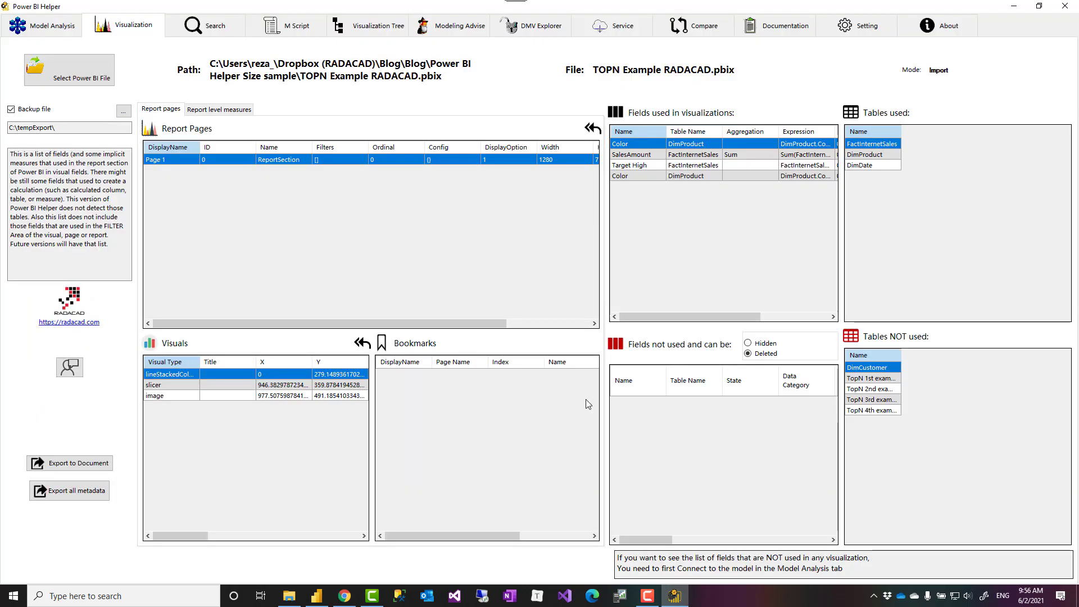
mouse_move(636, 259)
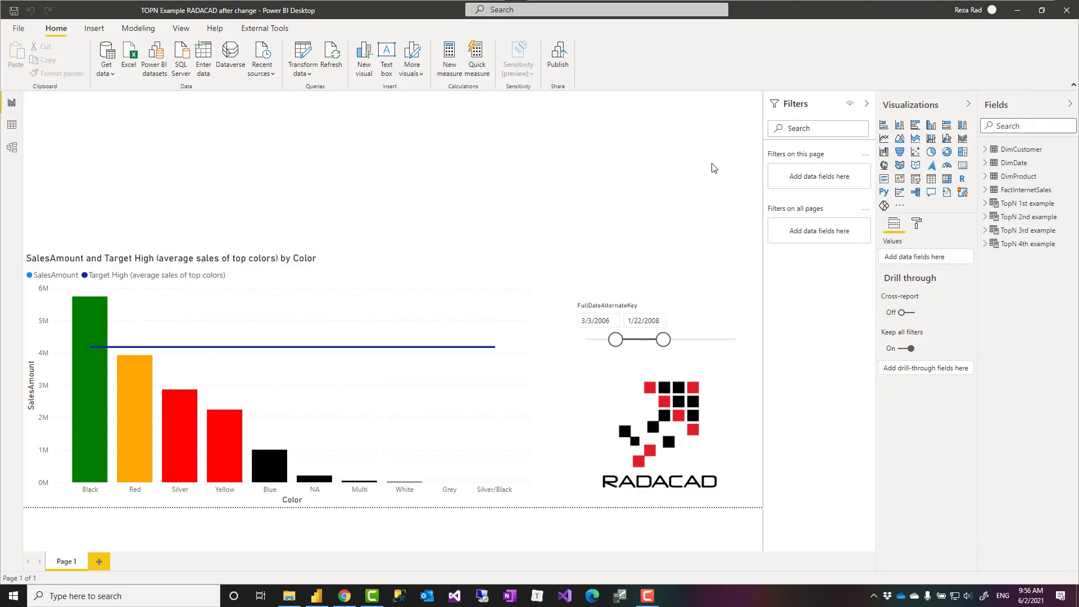
mouse_move(680, 203)
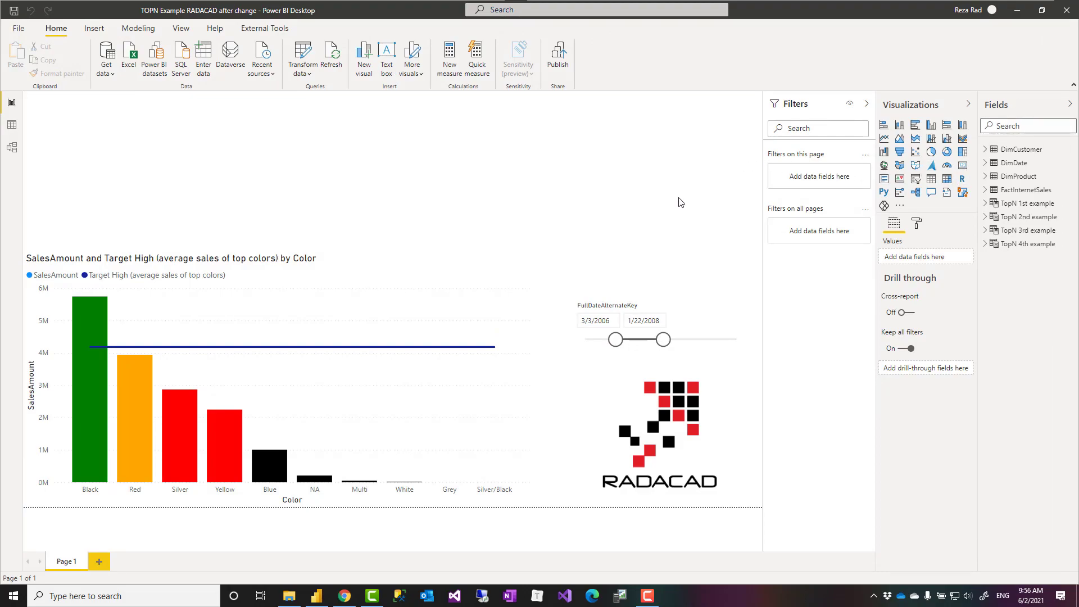